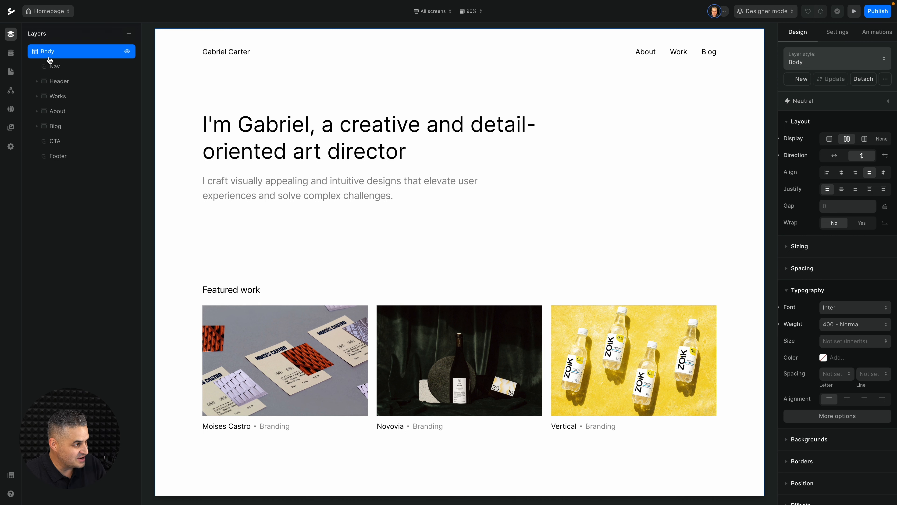
# Switch from the page designer to the CMS collections, landing on the Services items
pyautogui.click(10, 53)
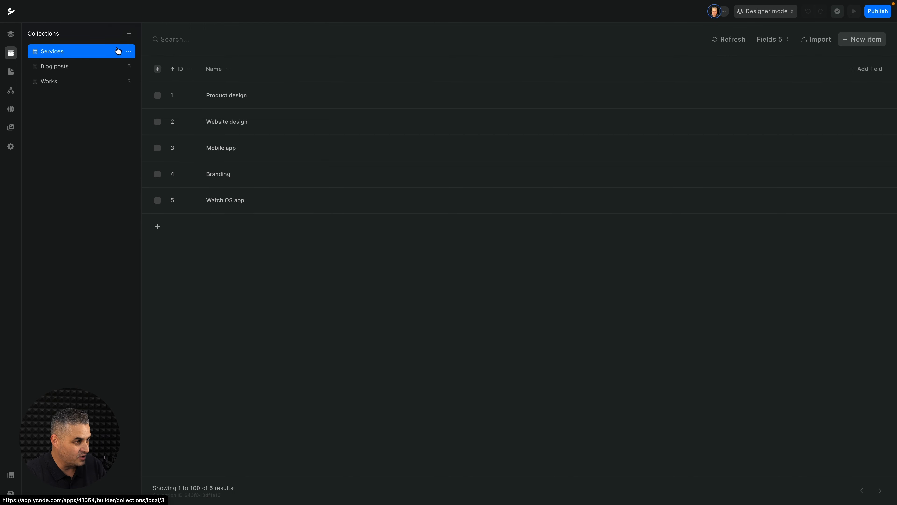
# Add the sample People collection with its five ready-made contacts
pyautogui.click(128, 51)
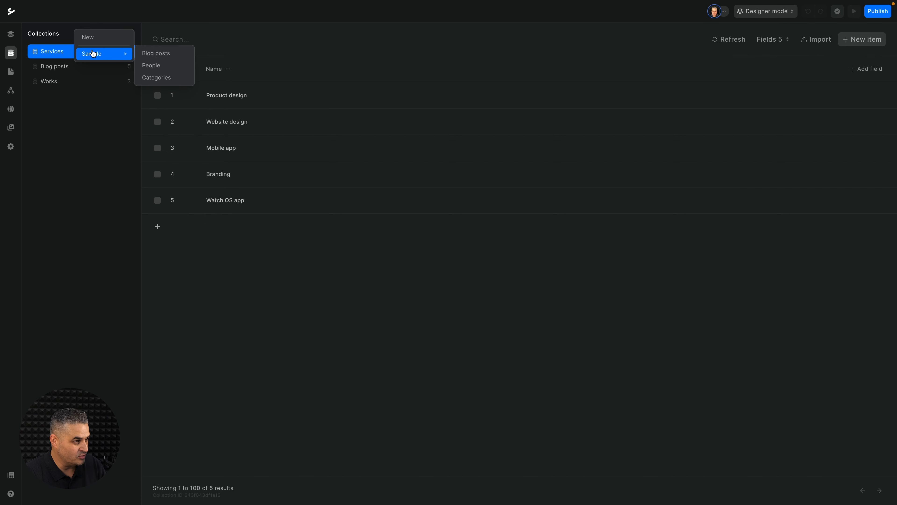
pyautogui.moveTo(165, 53)
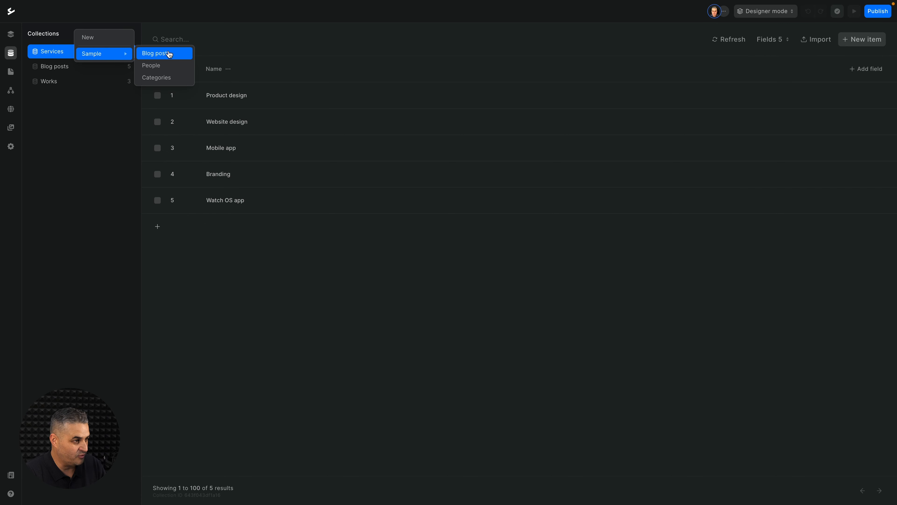
pyautogui.moveTo(151, 65)
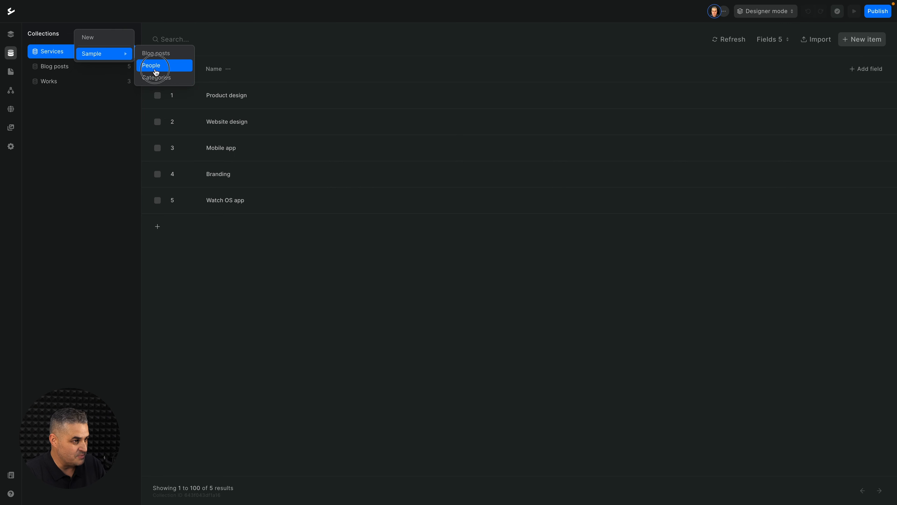
pyautogui.click(152, 65)
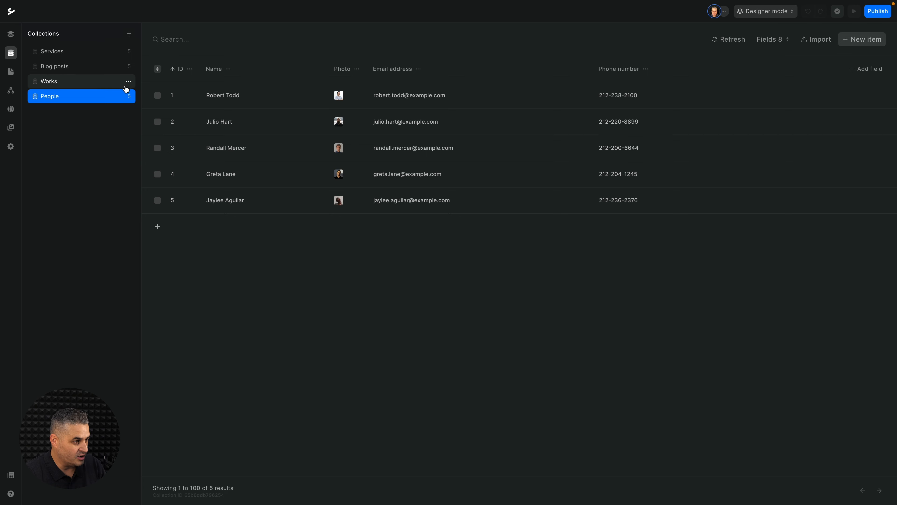
pyautogui.click(128, 81)
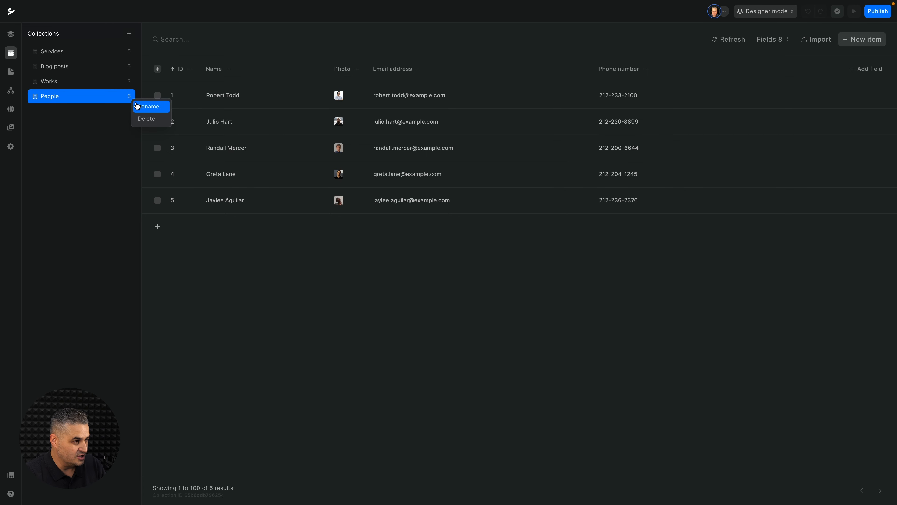
pyautogui.moveTo(216, 168)
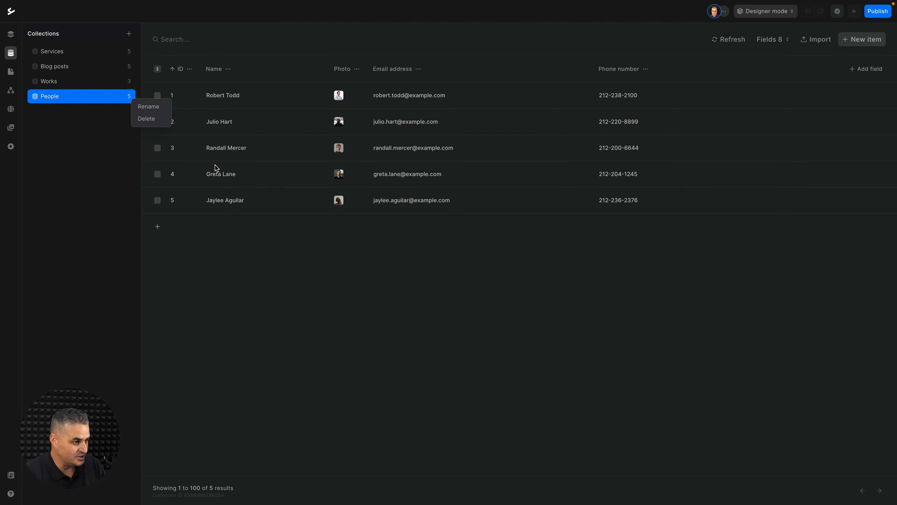
pyautogui.click(238, 233)
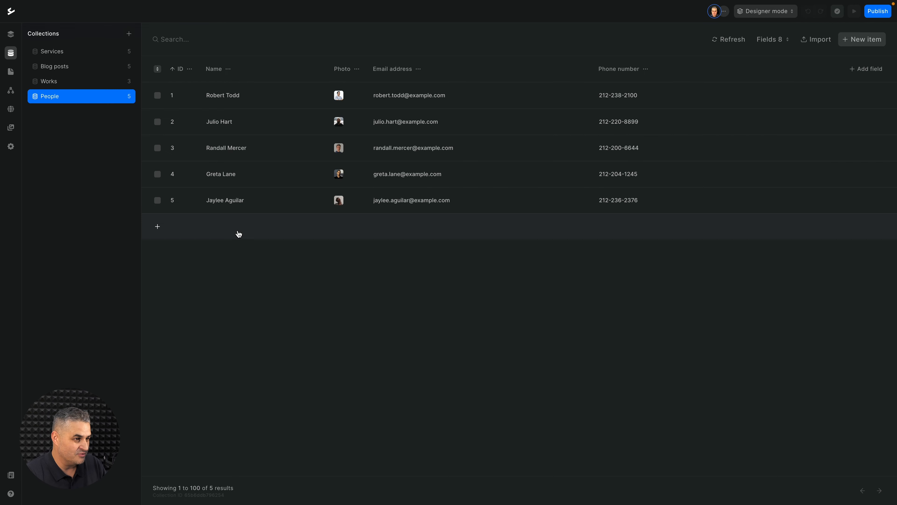
pyautogui.moveTo(275, 79)
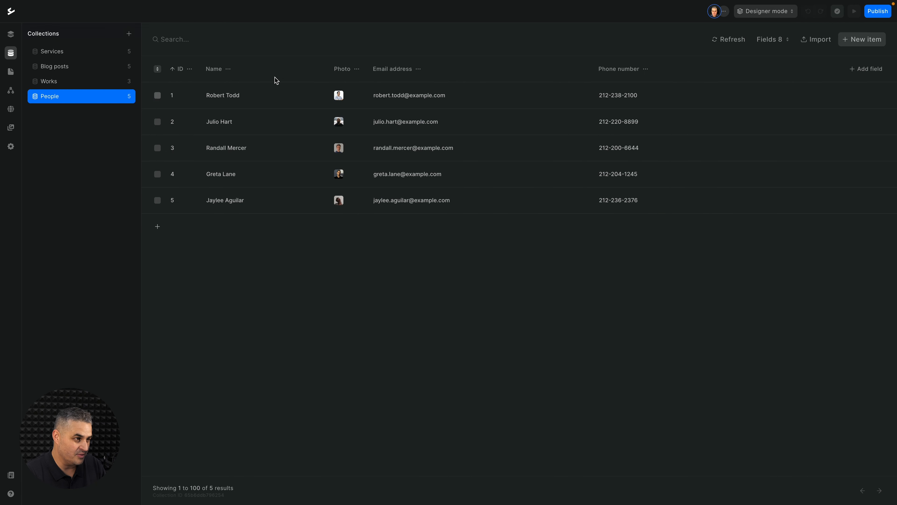
pyautogui.moveTo(342, 69)
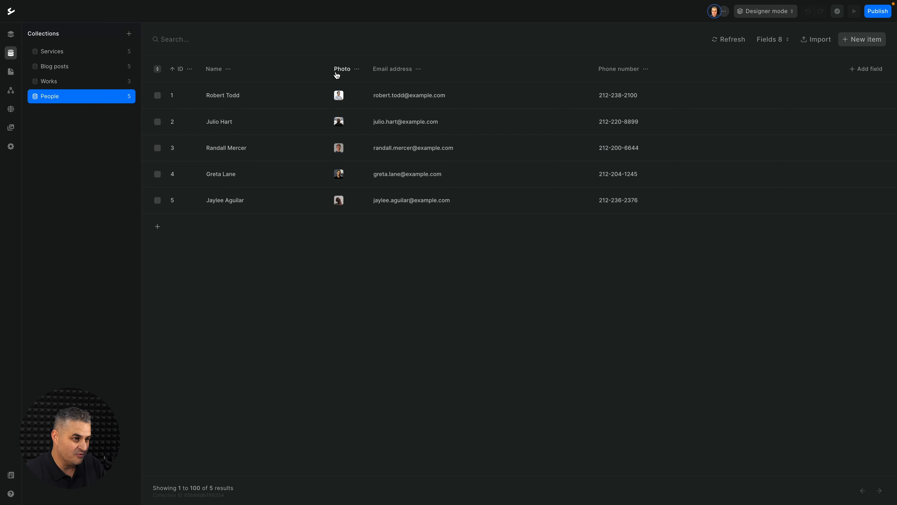
pyautogui.moveTo(613, 74)
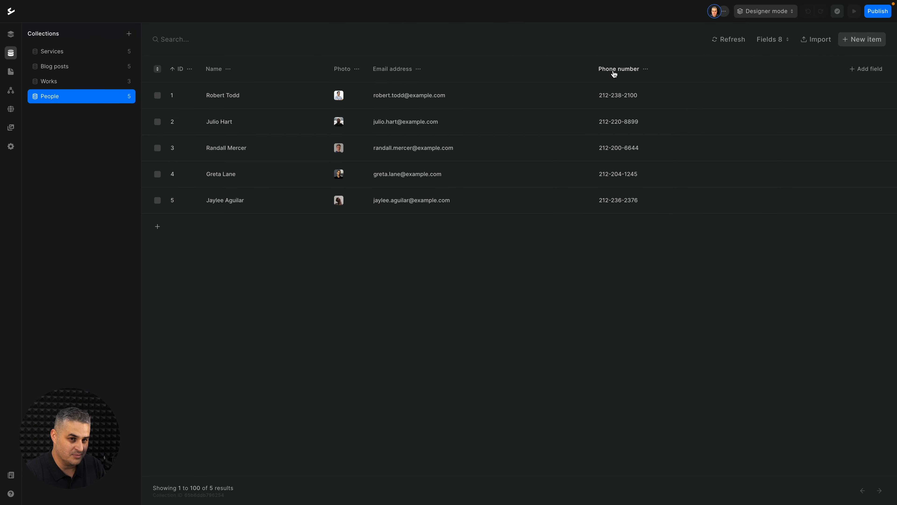
pyautogui.moveTo(770, 80)
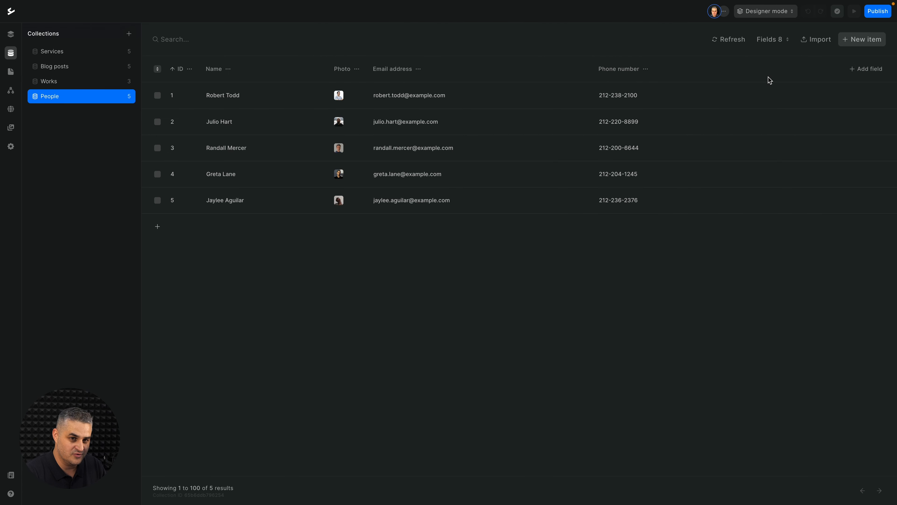
pyautogui.click(865, 69)
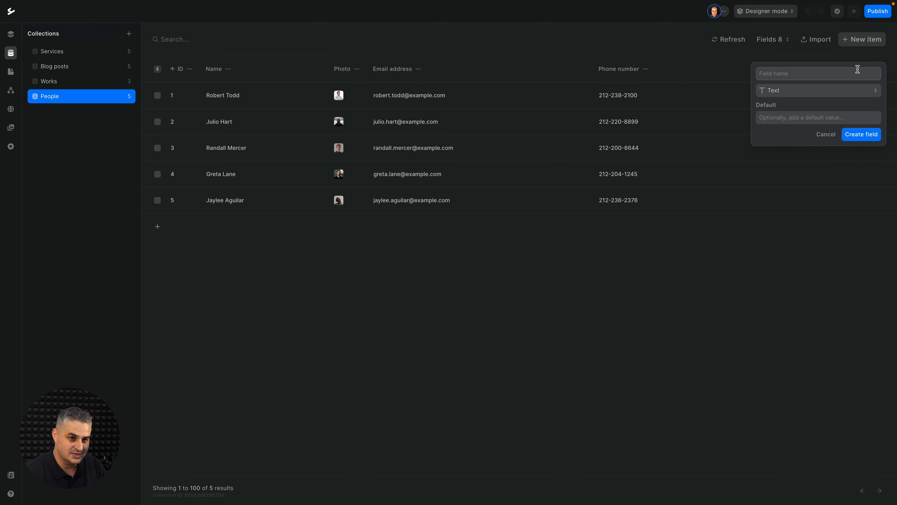
pyautogui.moveTo(795, 89)
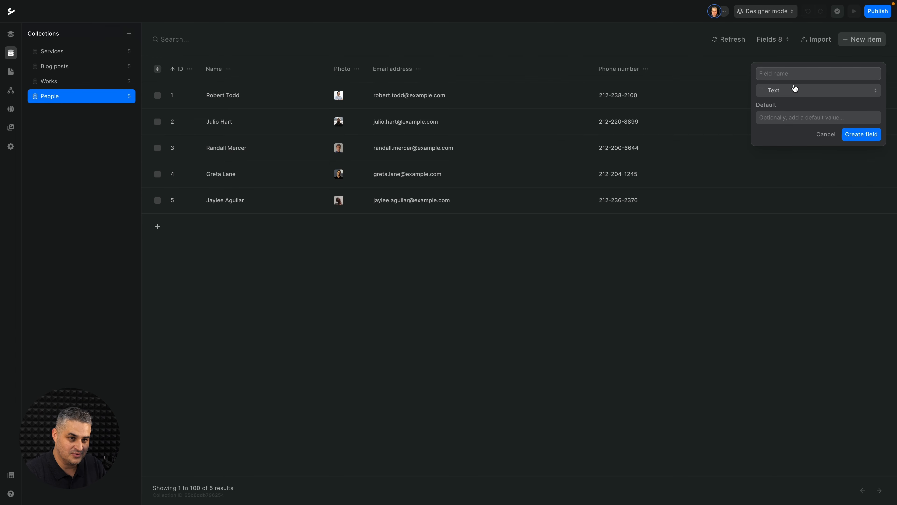
pyautogui.click(818, 90)
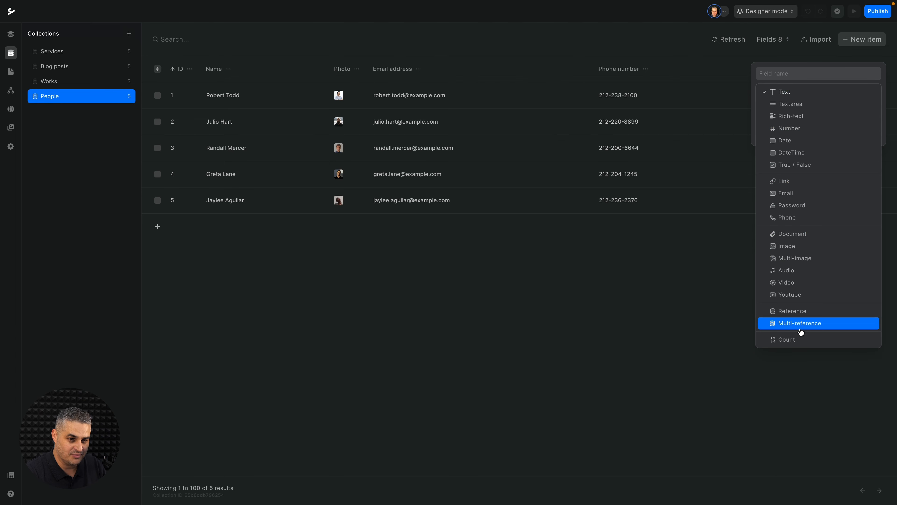
pyautogui.click(783, 91)
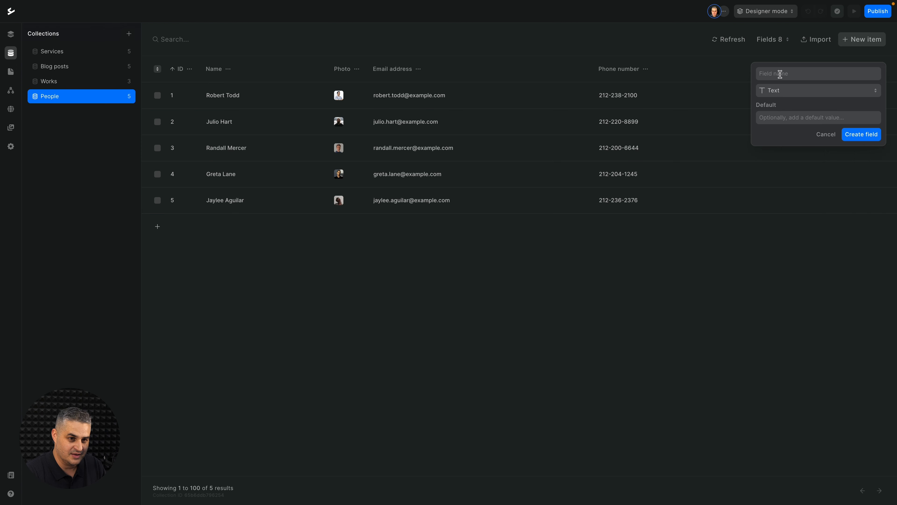
pyautogui.moveTo(792, 118)
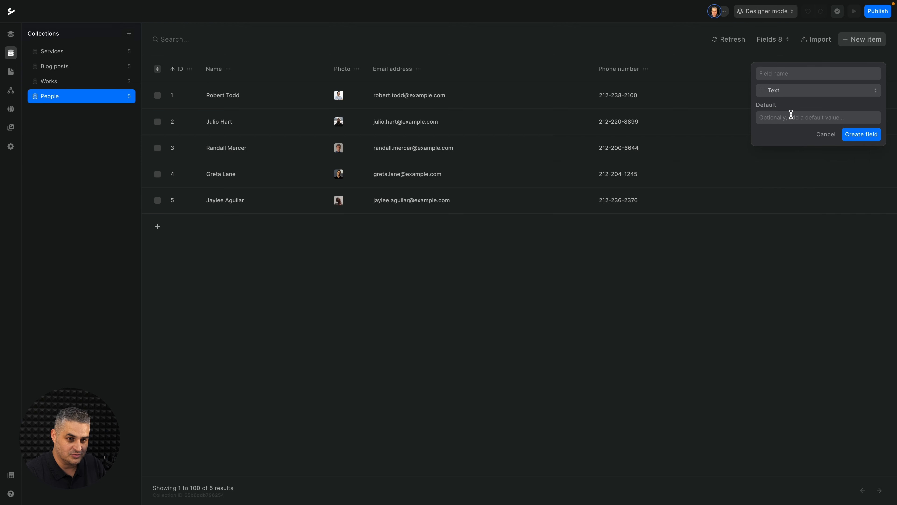
pyautogui.moveTo(826, 134)
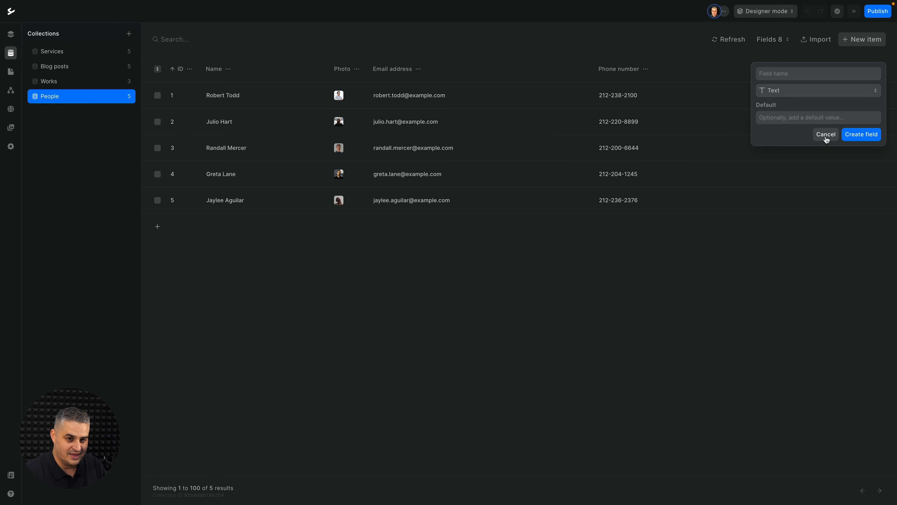
pyautogui.click(826, 134)
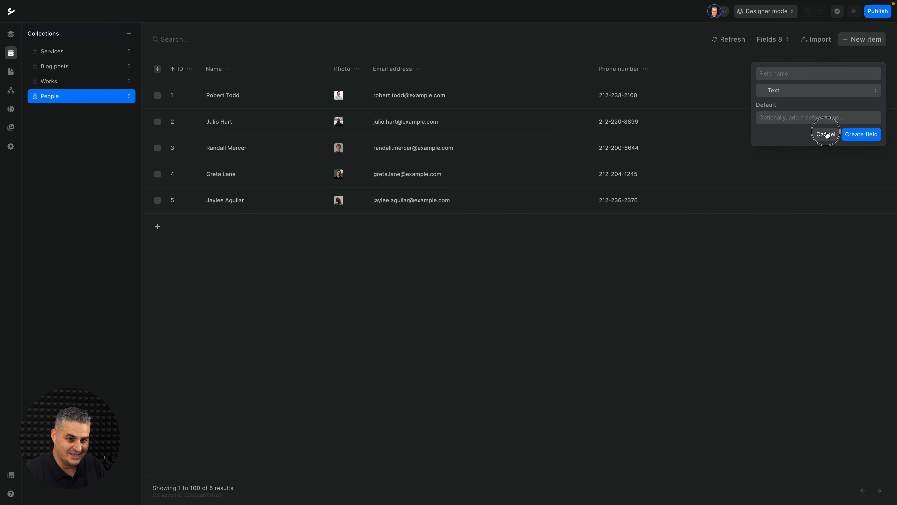
pyautogui.click(826, 134)
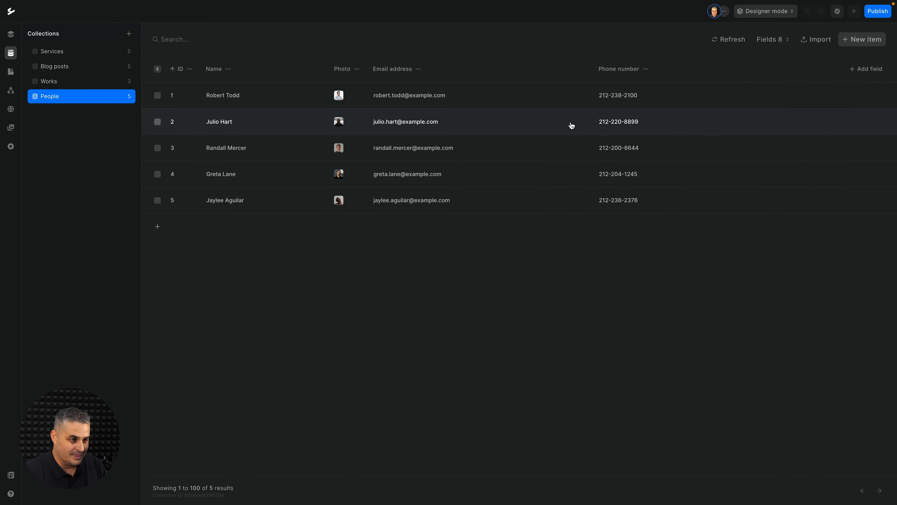
pyautogui.click(225, 199)
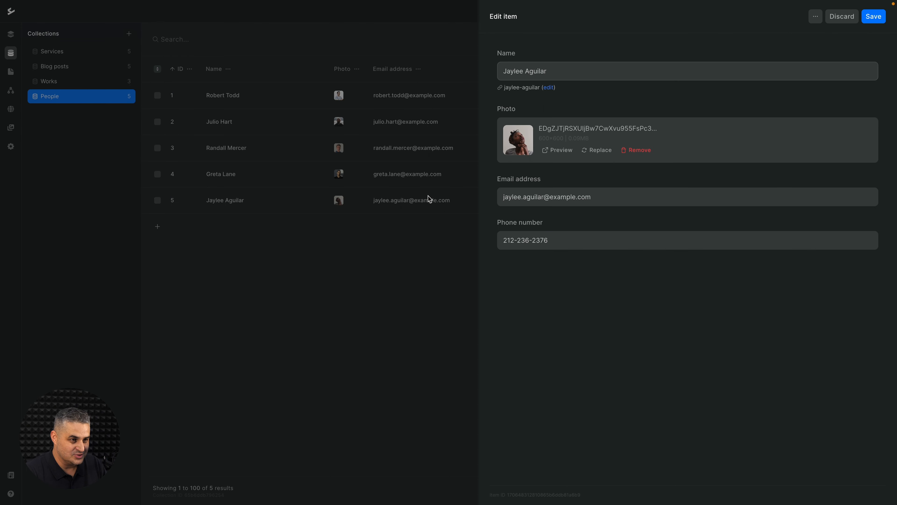
pyautogui.moveTo(536, 87)
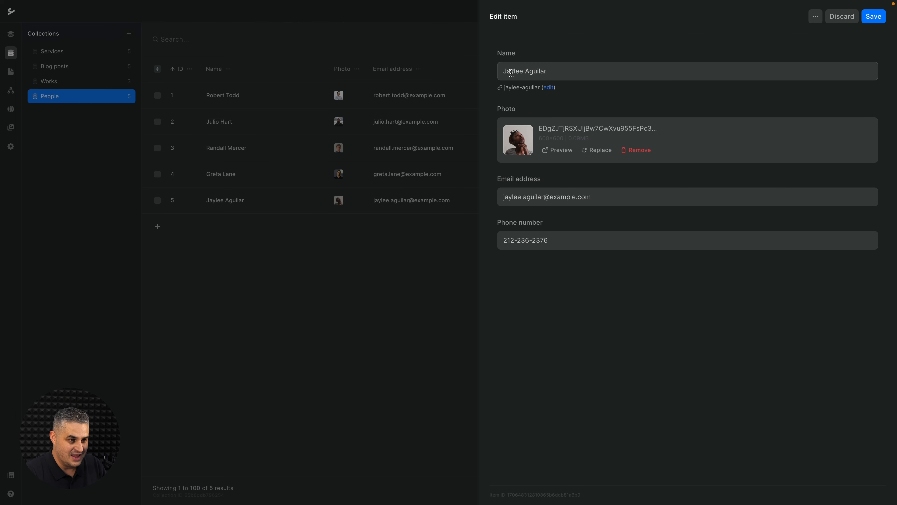
pyautogui.moveTo(547, 136)
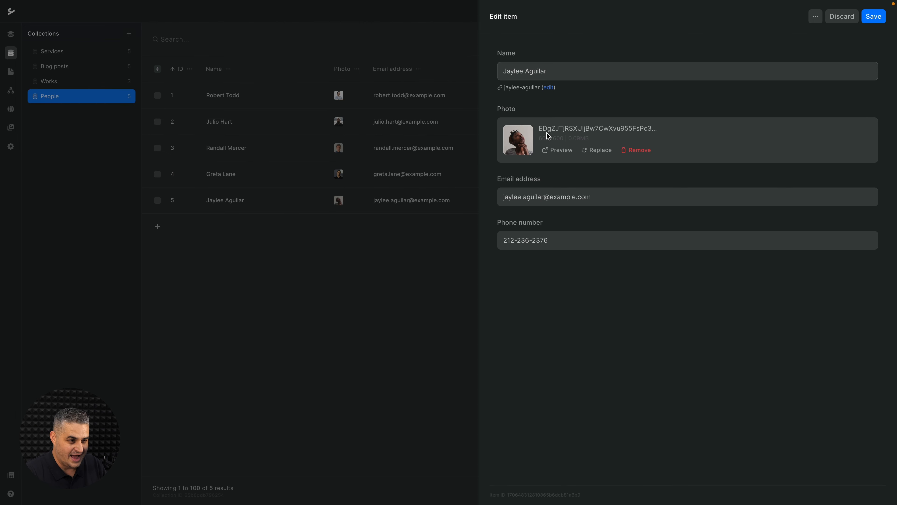
pyautogui.moveTo(527, 240)
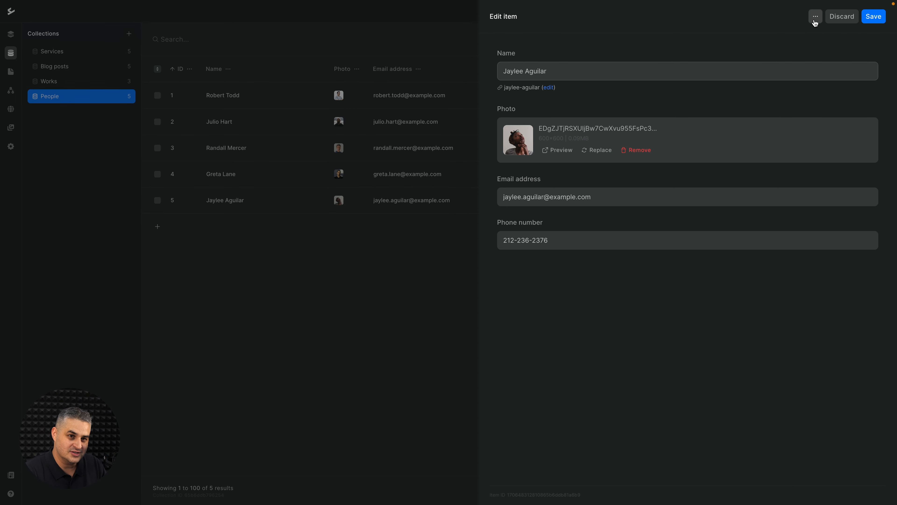
pyautogui.click(815, 16)
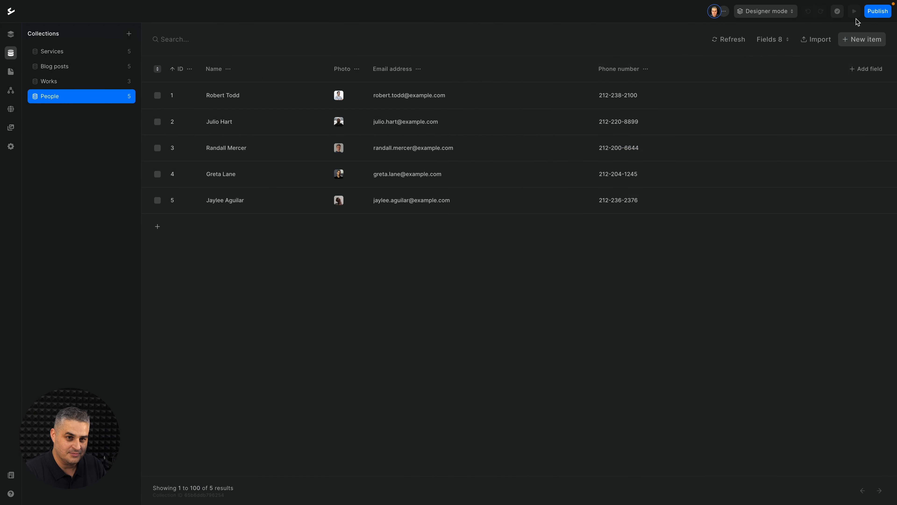
pyautogui.click(816, 39)
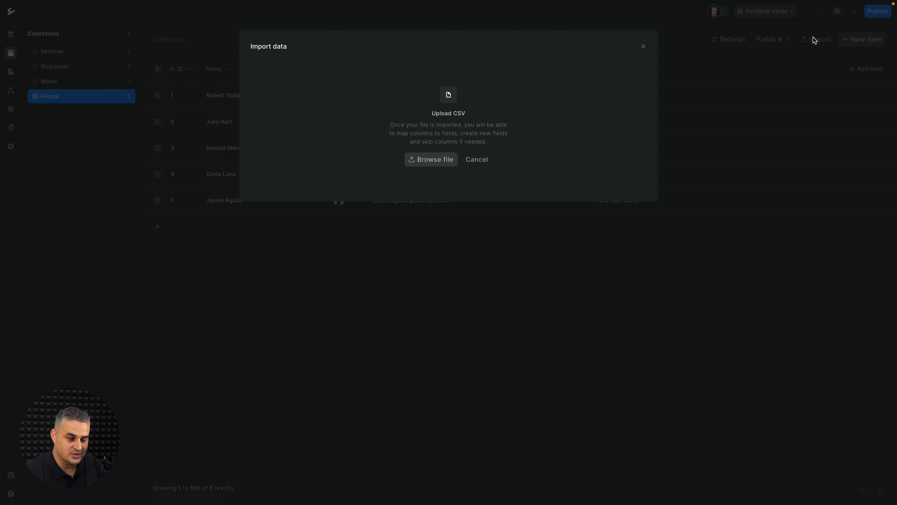
pyautogui.moveTo(460, 113)
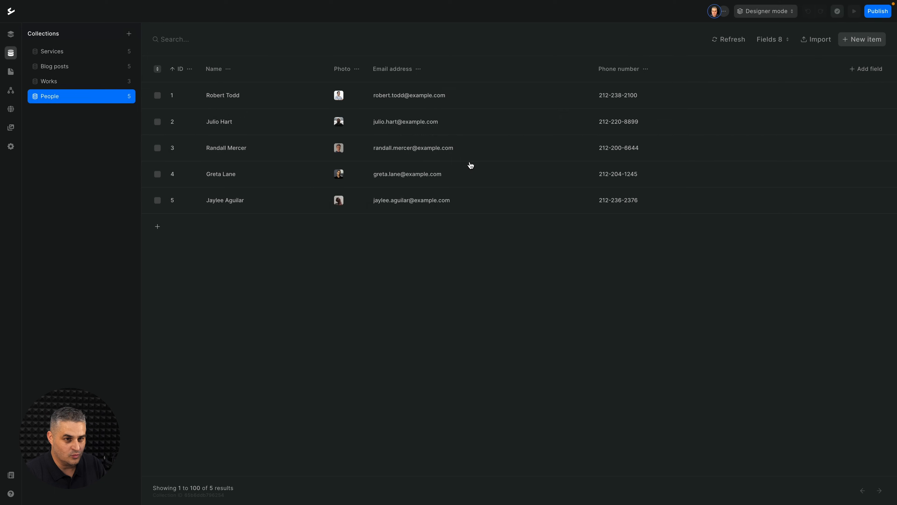
pyautogui.moveTo(782, 49)
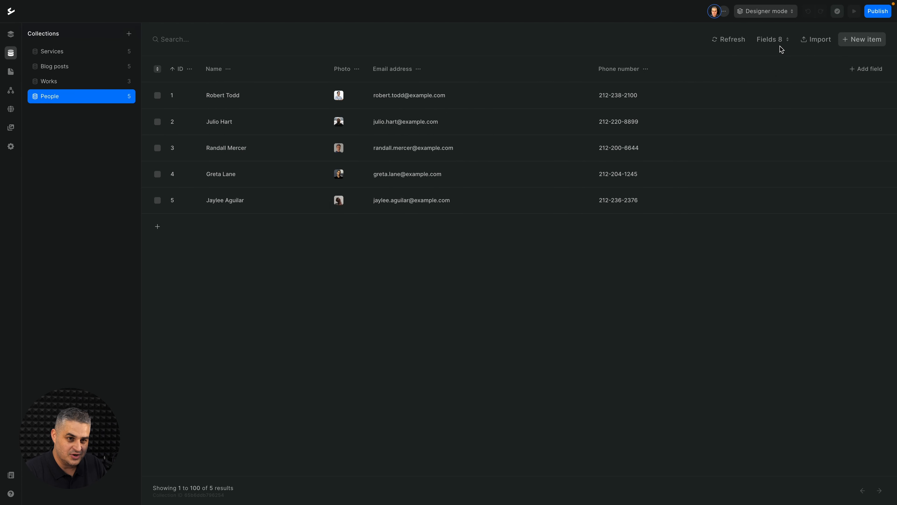
# Hide all People table columns except Name, then show all eight fields again
pyautogui.click(770, 38)
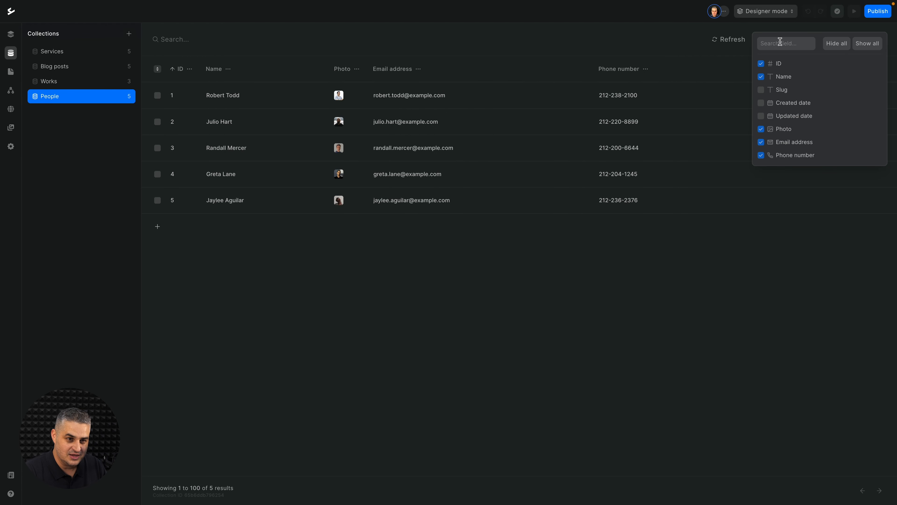
pyautogui.moveTo(346, 224)
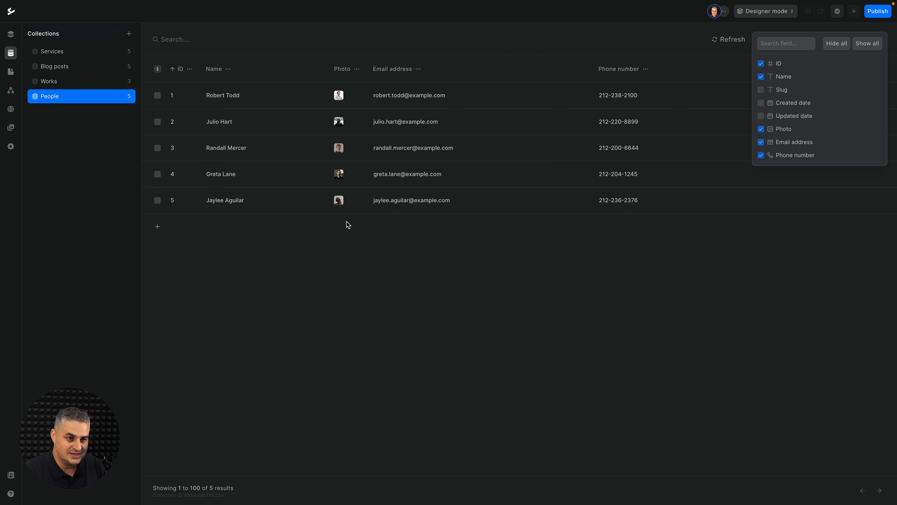
pyautogui.moveTo(828, 79)
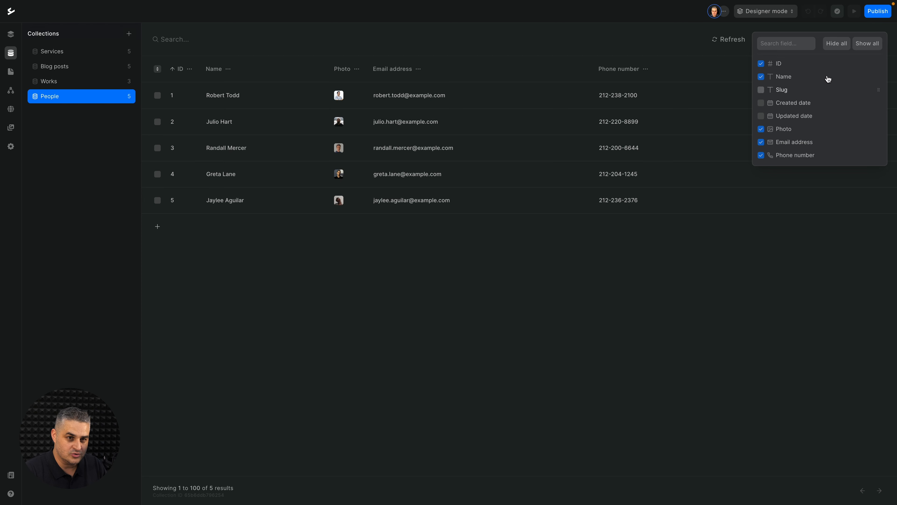
pyautogui.click(836, 43)
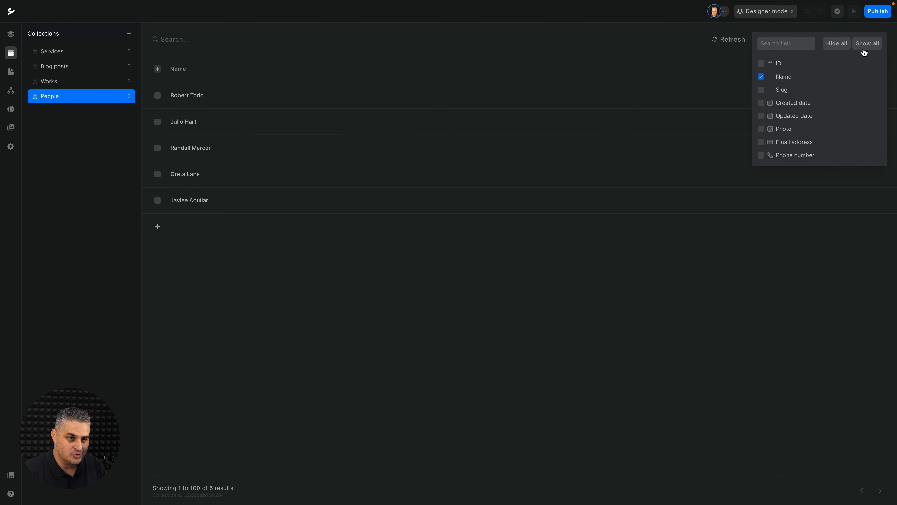
pyautogui.click(867, 43)
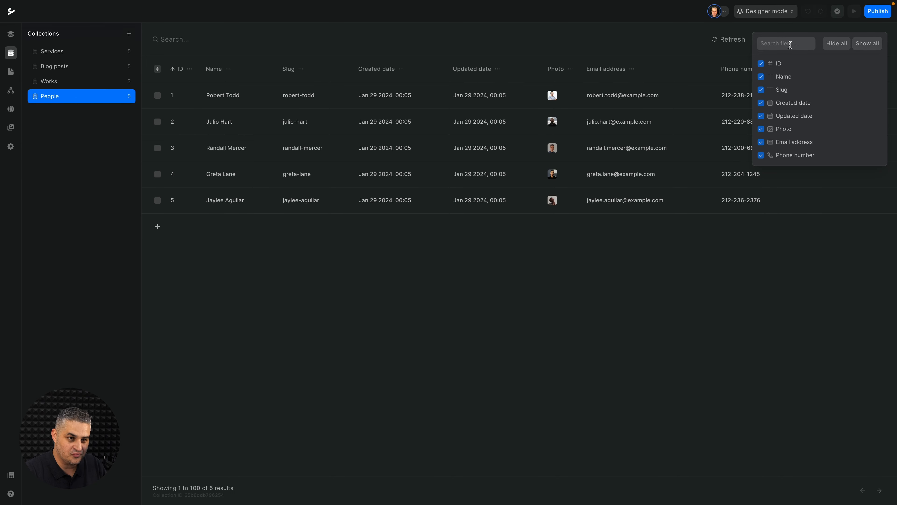
pyautogui.moveTo(742, 56)
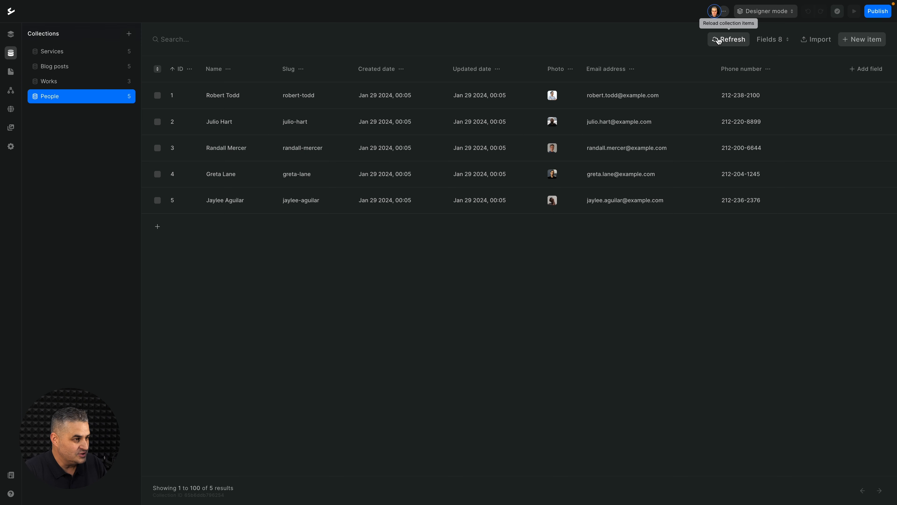
pyautogui.moveTo(69, 81)
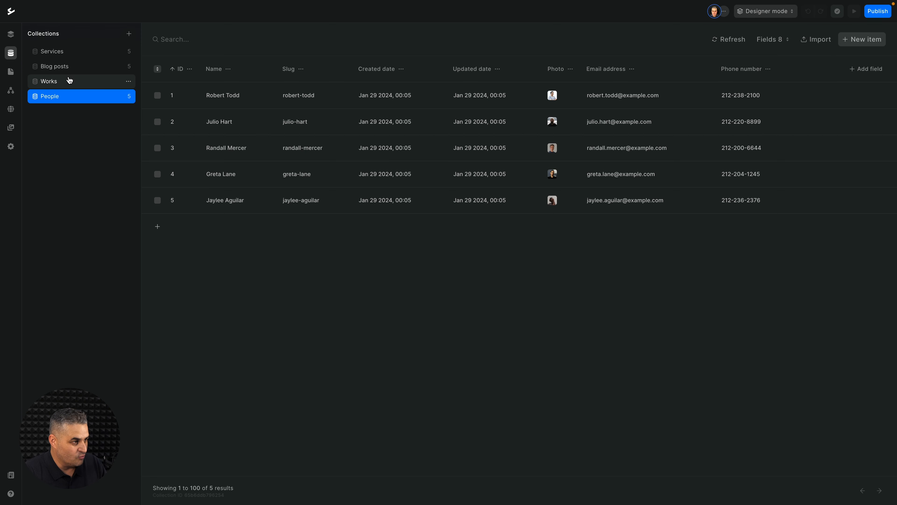
# Browse the Works collection, then return to the Homepage design canvas
pyautogui.click(48, 81)
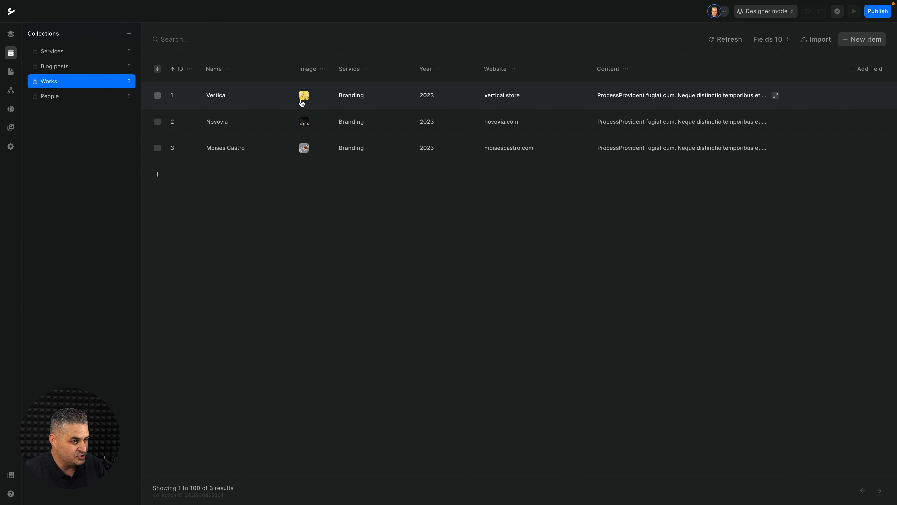
pyautogui.moveTo(283, 62)
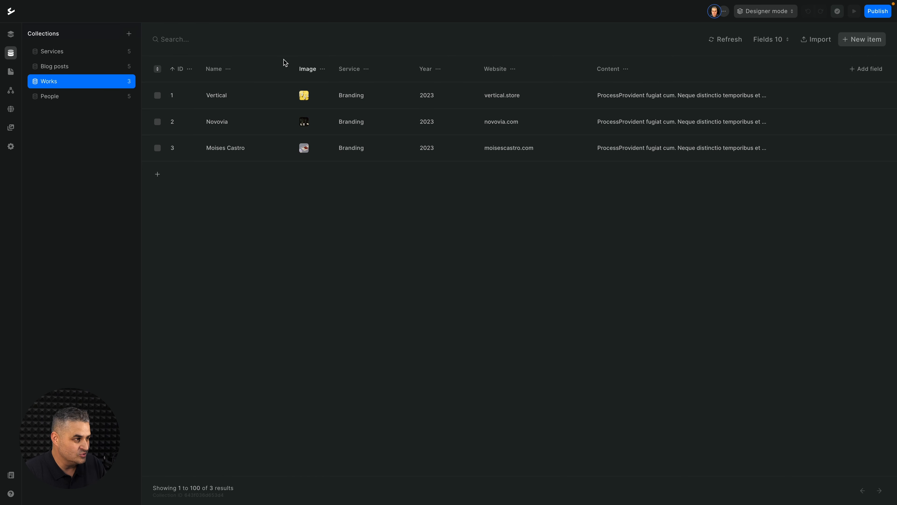
pyautogui.click(10, 35)
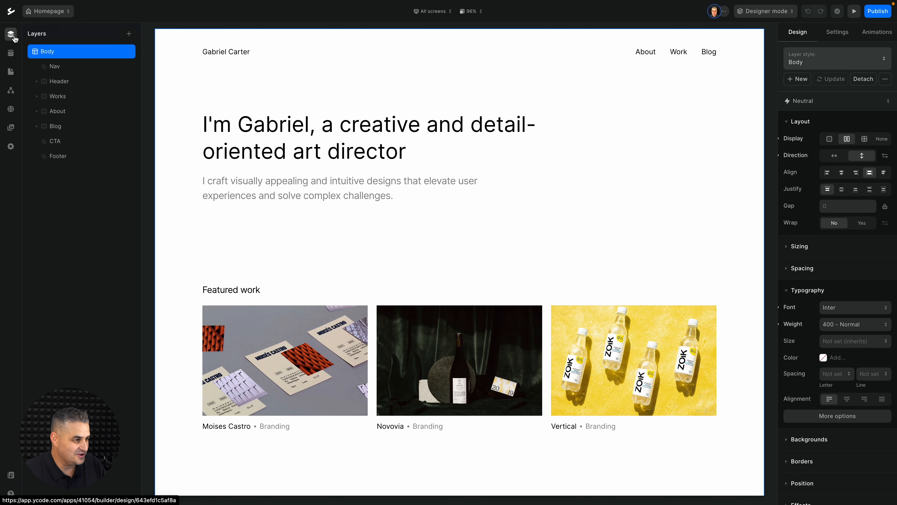
# Expand Works > Container > Layout > Item under Featured work and select the repeating Item
pyautogui.scroll(-3)
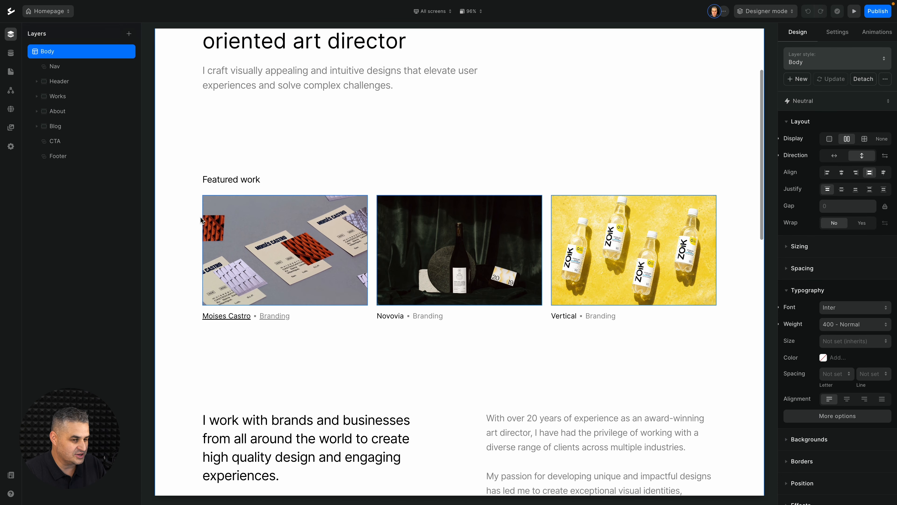
pyautogui.moveTo(416, 289)
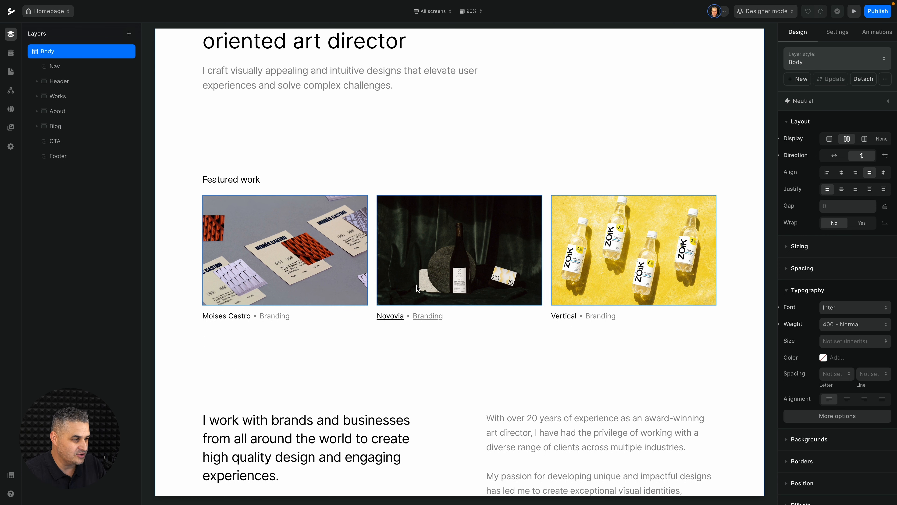
pyautogui.click(57, 95)
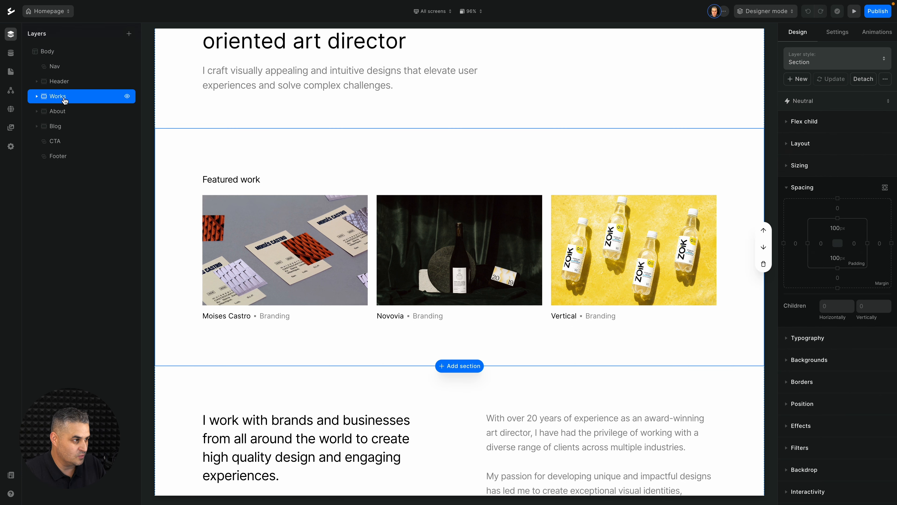
pyautogui.click(37, 95)
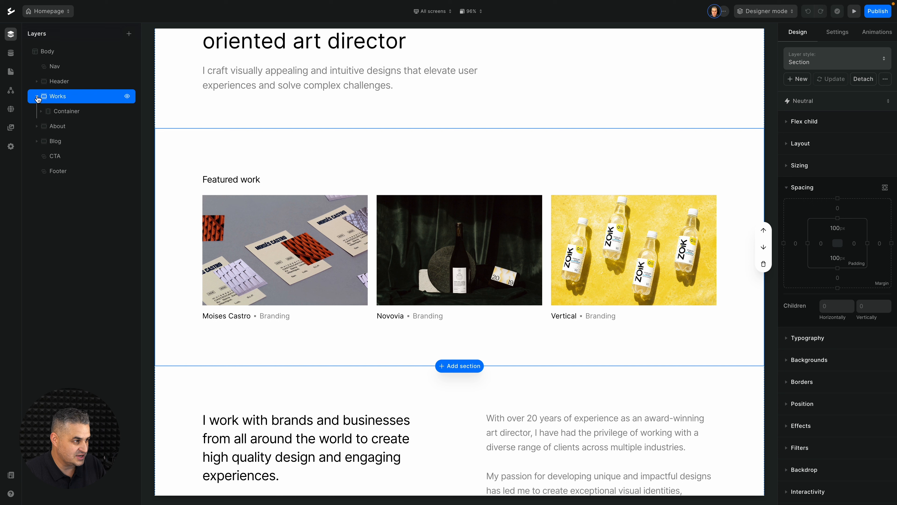
pyautogui.click(37, 95)
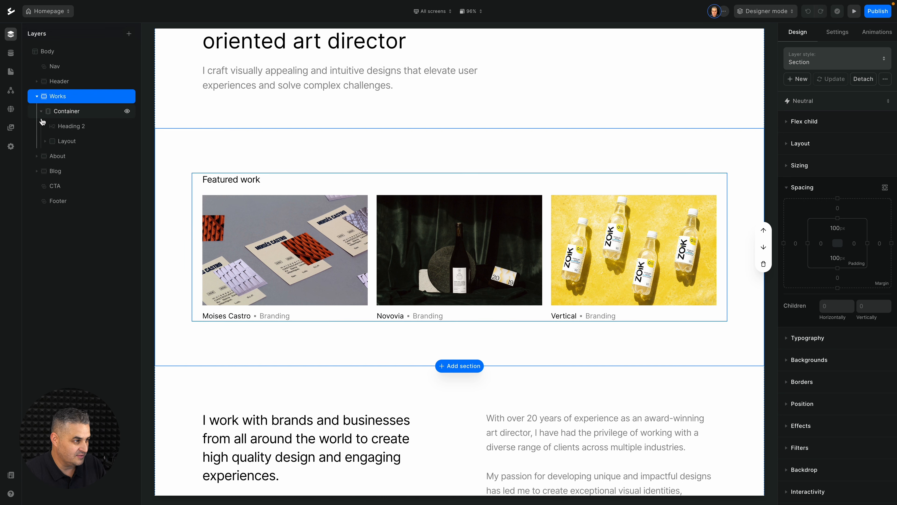
pyautogui.click(45, 141)
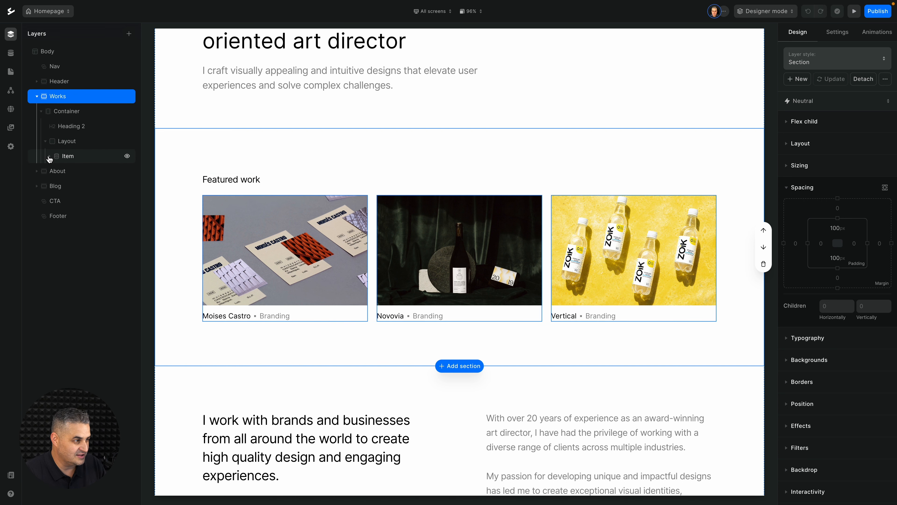
pyautogui.click(57, 156)
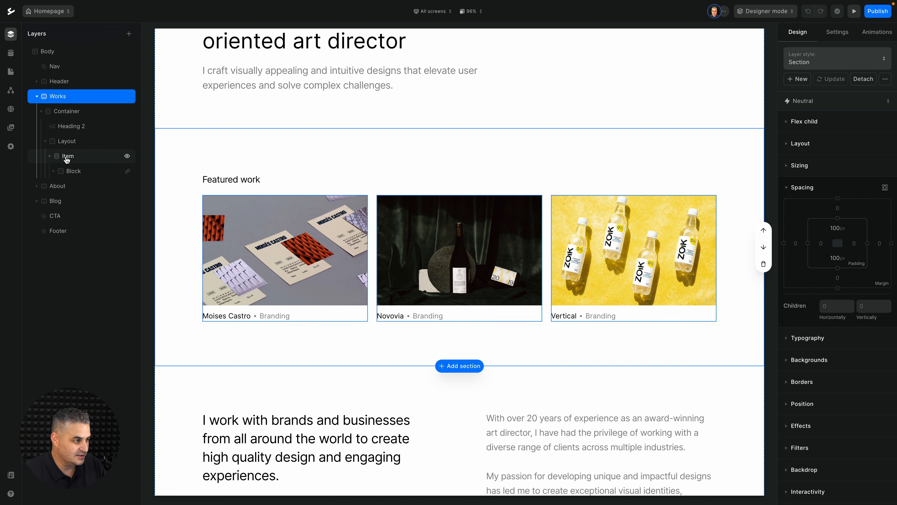
pyautogui.click(68, 155)
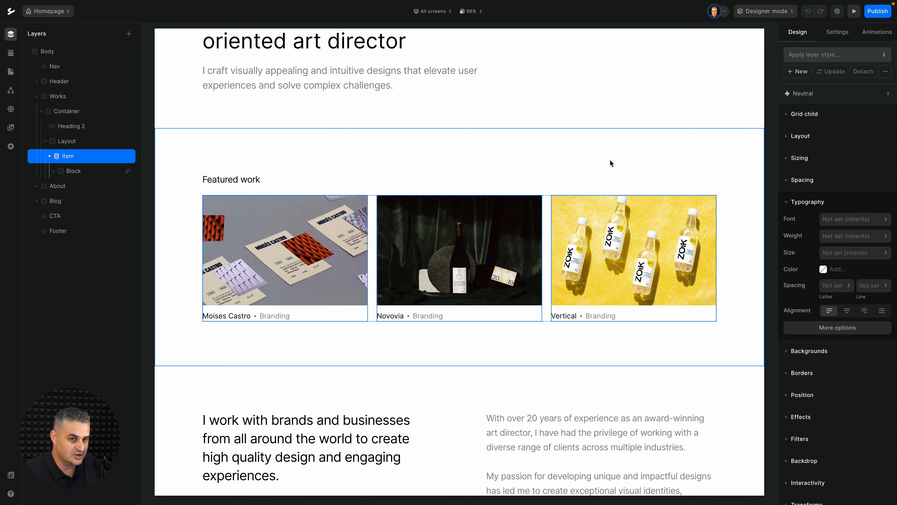
# Inspect the Item's source, the Block link, the Image's Works field and the Texts group
pyautogui.click(837, 32)
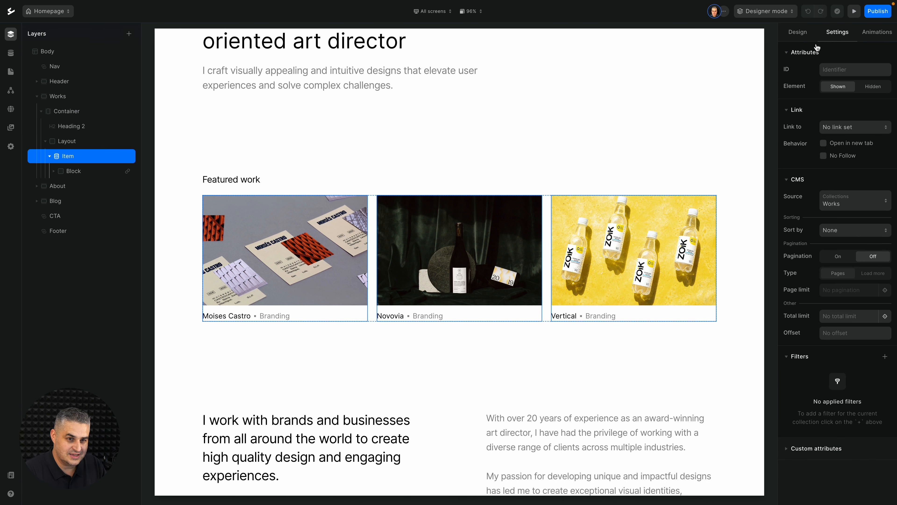
pyautogui.moveTo(854, 207)
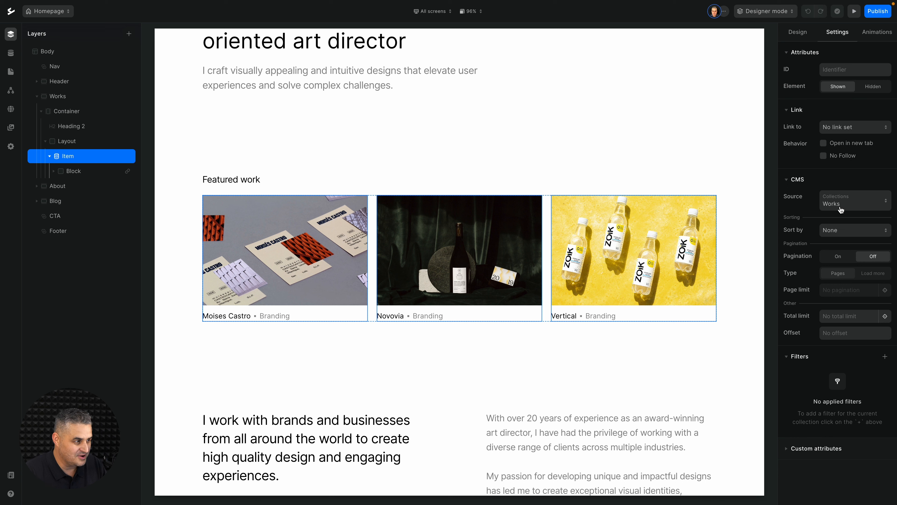
pyautogui.click(73, 170)
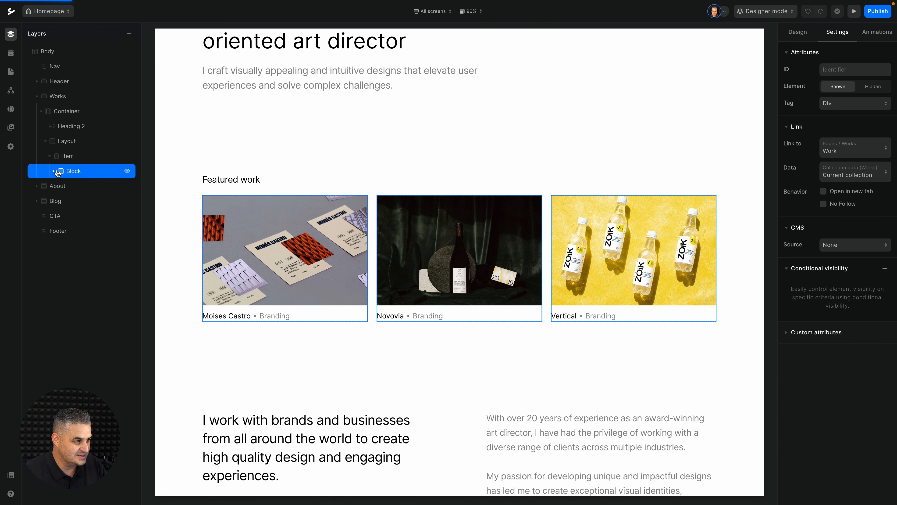
pyautogui.click(46, 171)
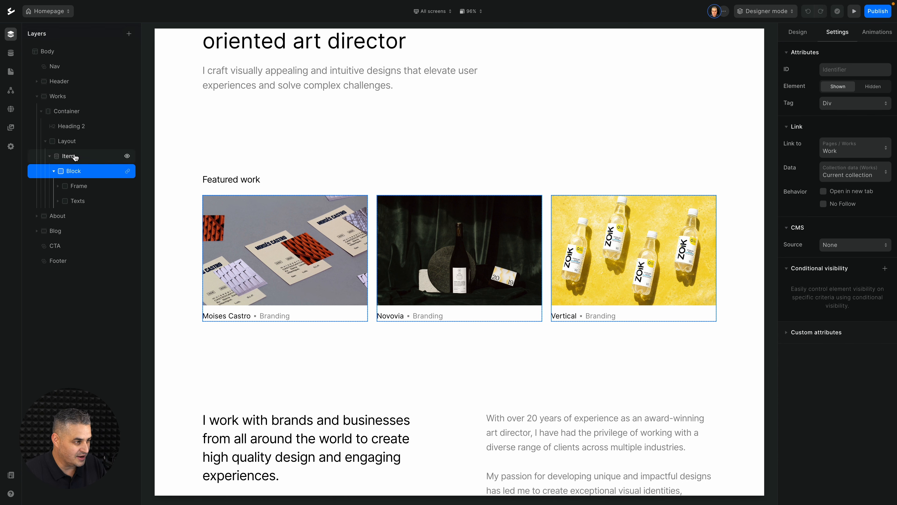
pyautogui.click(57, 186)
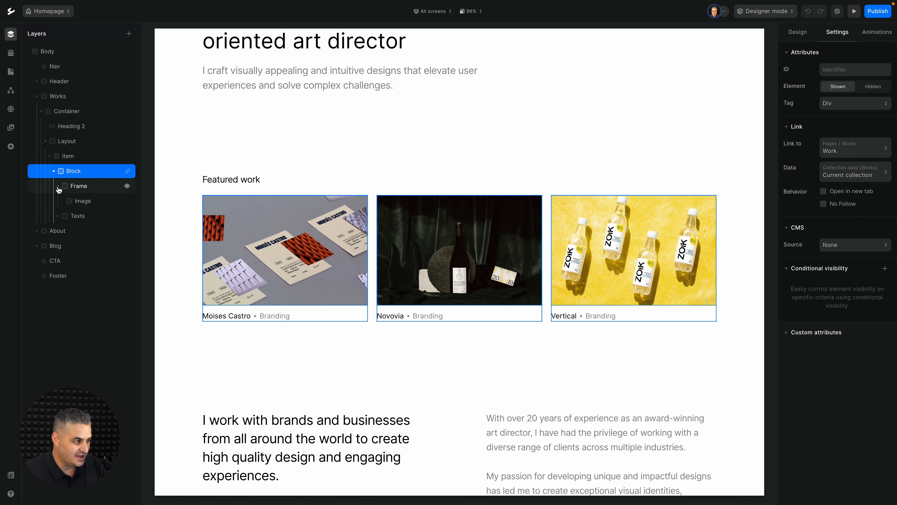
pyautogui.click(81, 200)
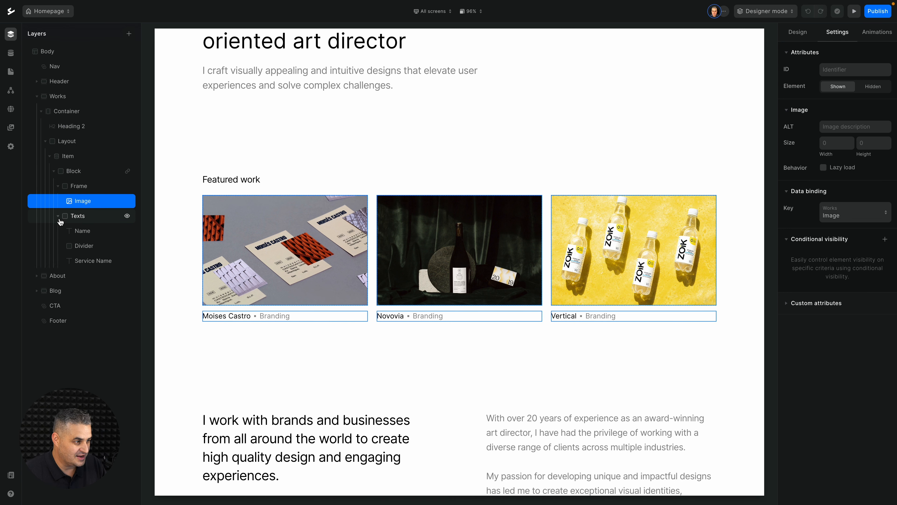
pyautogui.moveTo(96, 217)
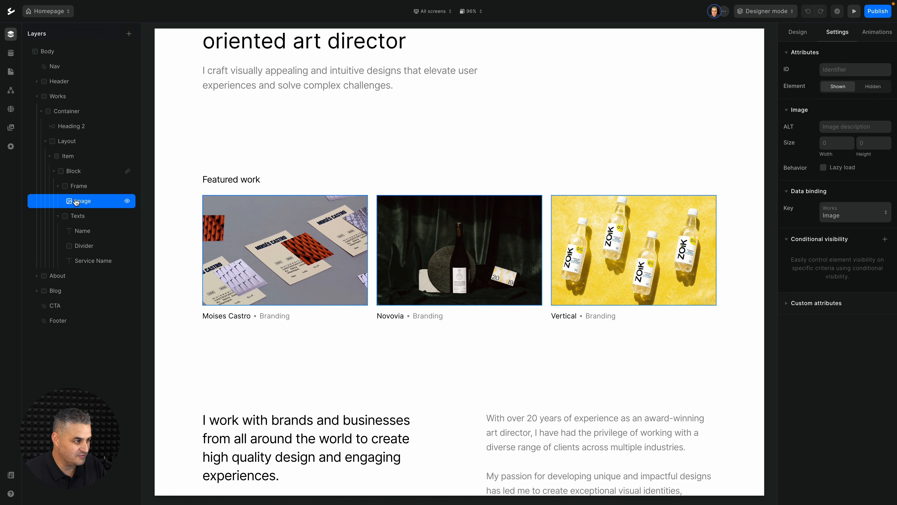
pyautogui.moveTo(795, 115)
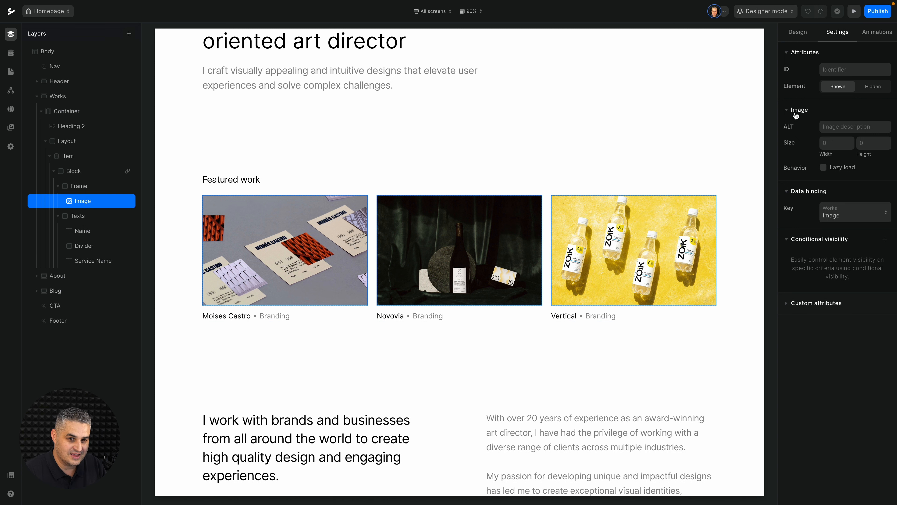
pyautogui.moveTo(843, 219)
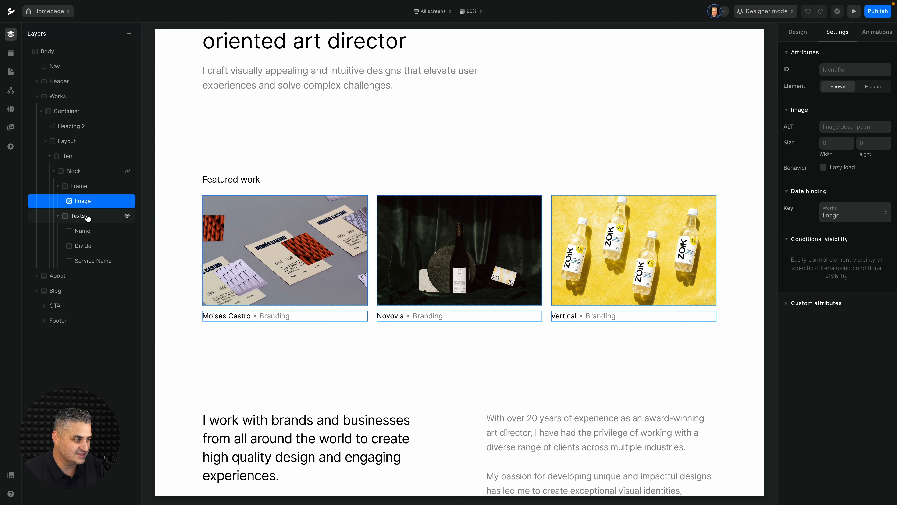
pyautogui.click(76, 216)
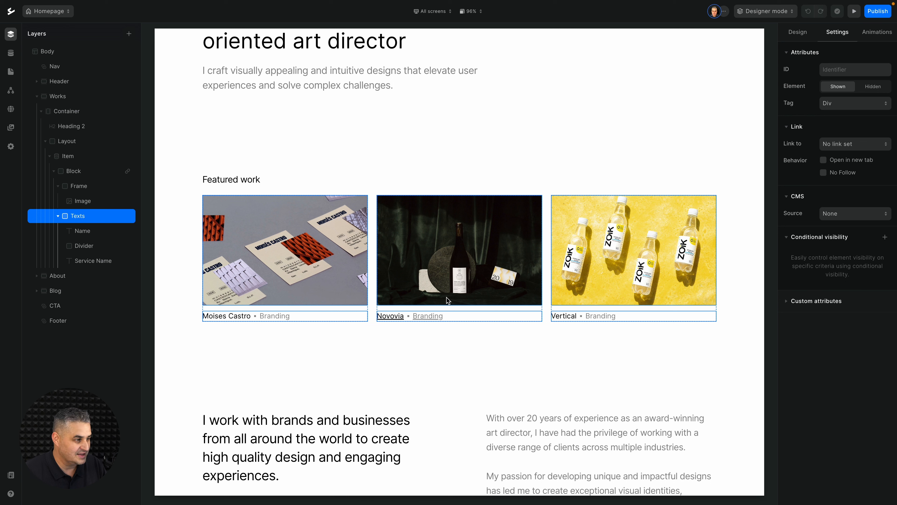
pyautogui.moveTo(145, 217)
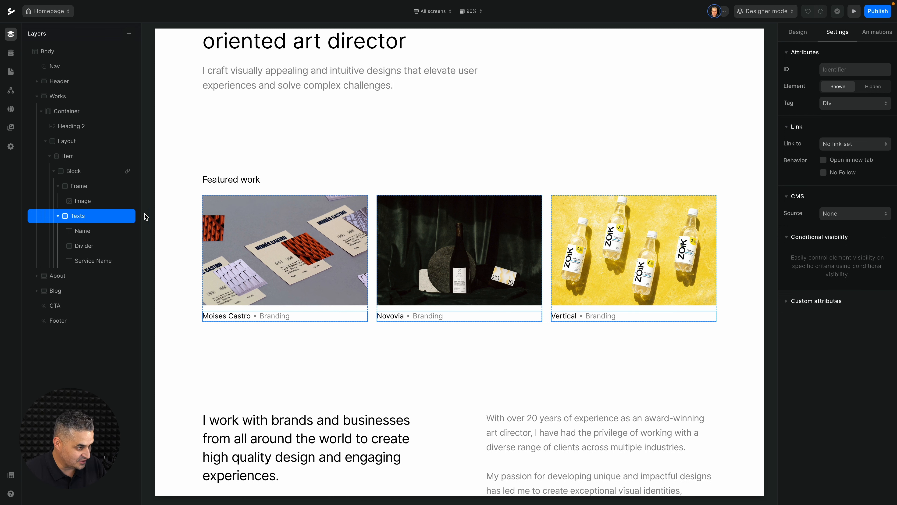
# Confirm the Name text is bound to the Works Name field, then go to the CMS collections
pyautogui.click(82, 231)
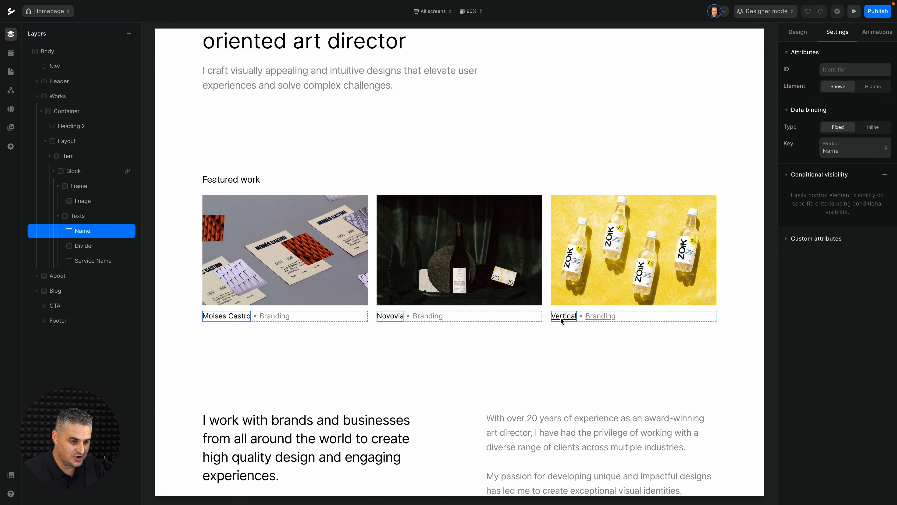
pyautogui.click(10, 53)
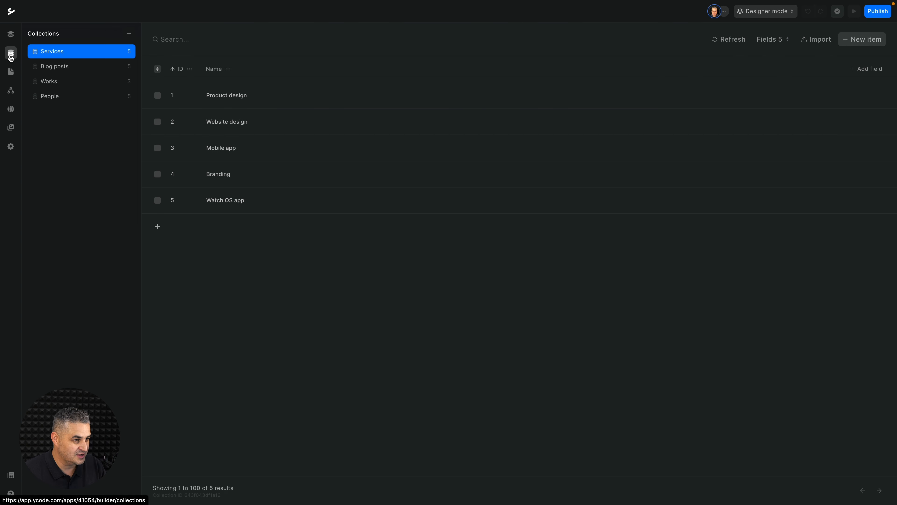
# Rename the Works item Vertical to Horizontal and save it
pyautogui.click(49, 82)
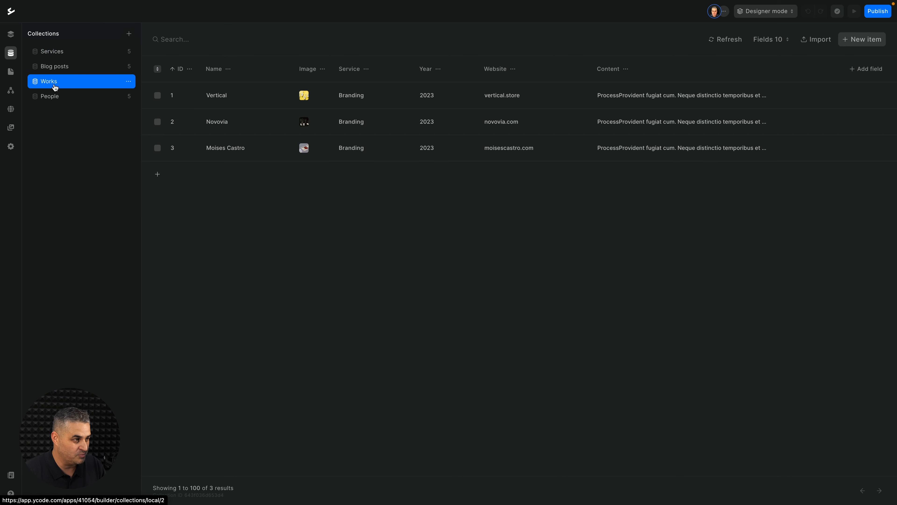
pyautogui.moveTo(268, 98)
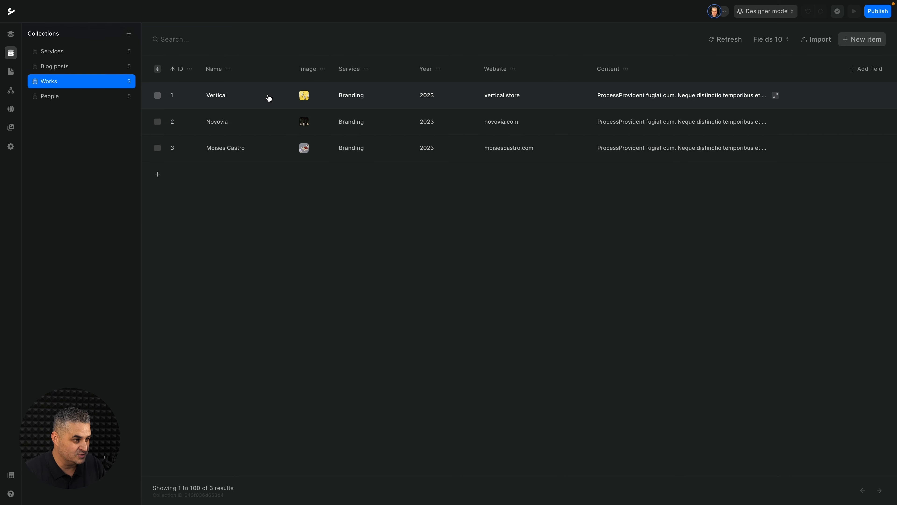
pyautogui.click(216, 95)
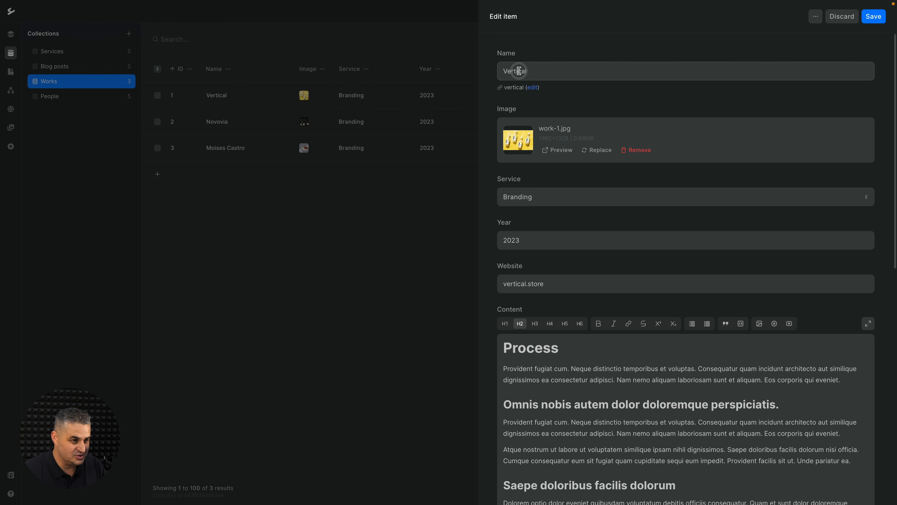
pyautogui.write('Horiz')
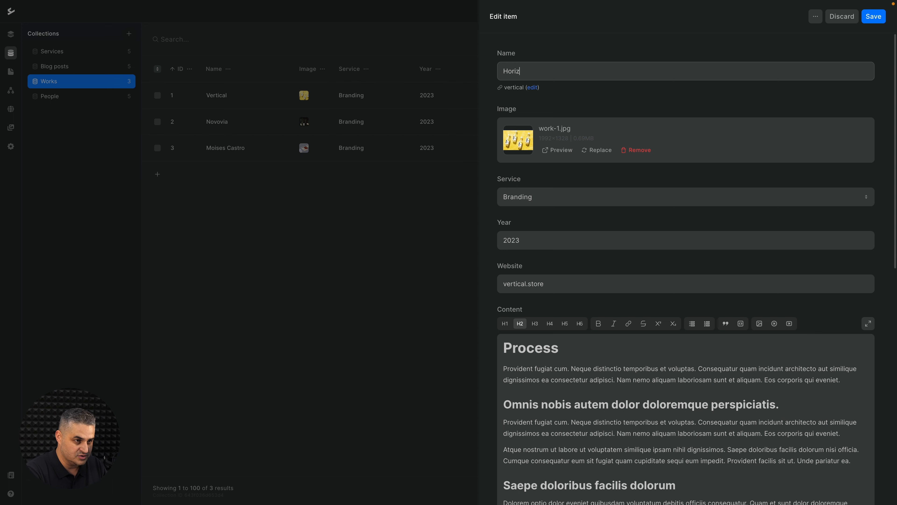
pyautogui.write('ontal')
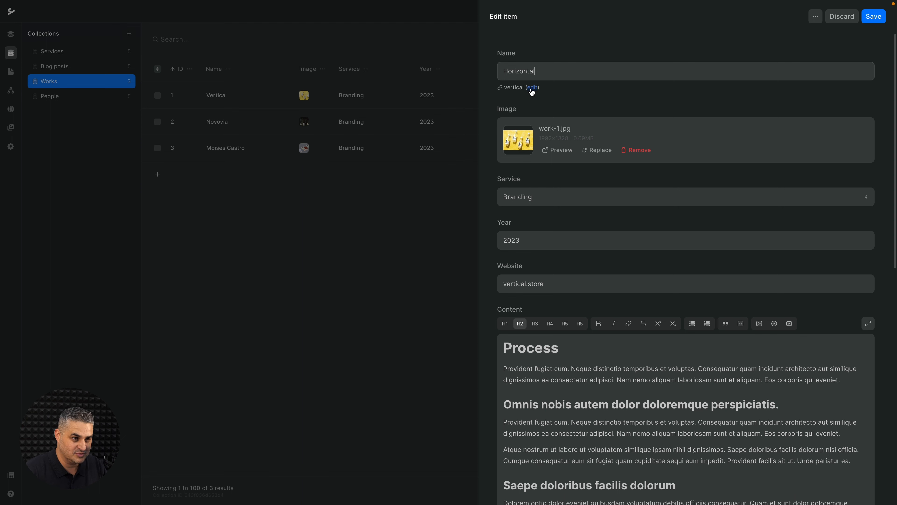
pyautogui.moveTo(874, 16)
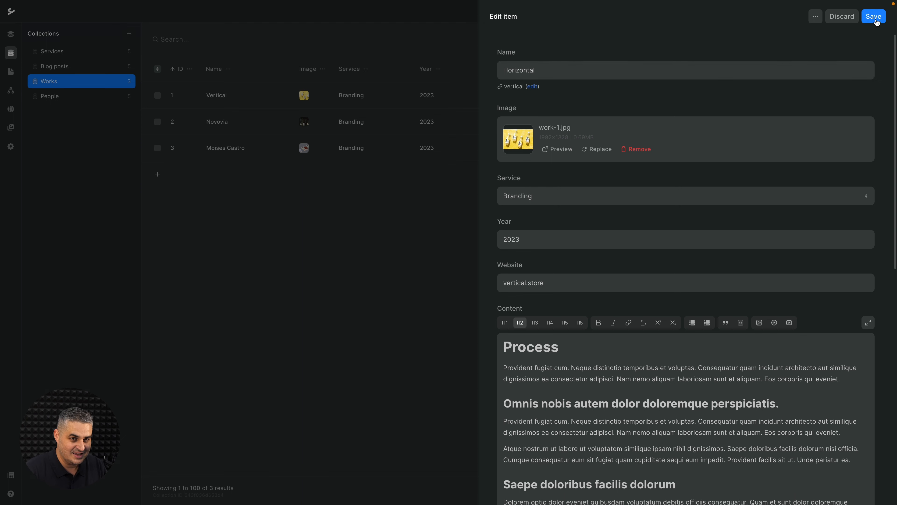
pyautogui.click(873, 16)
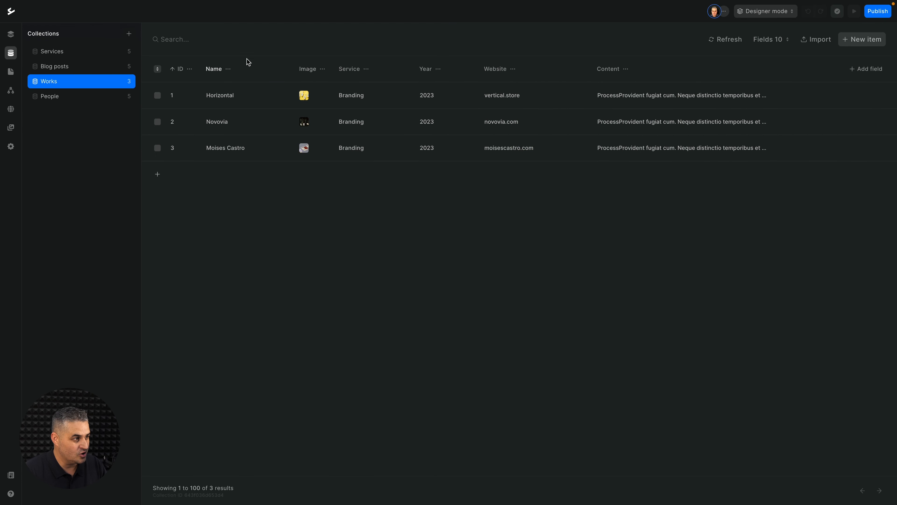
# From the homepage canvas, rename the Horizontal work back to Vertical and save
pyautogui.click(10, 35)
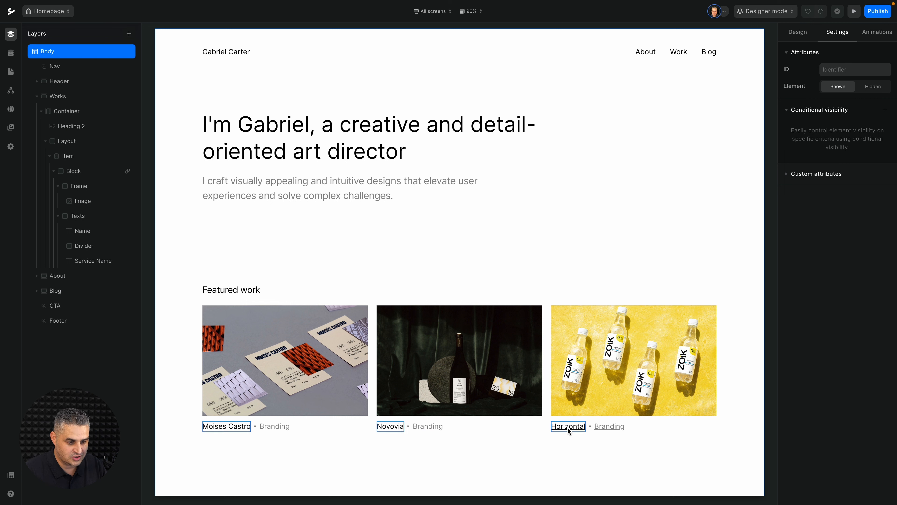
pyautogui.doubleClick(568, 426)
pyautogui.write('V')
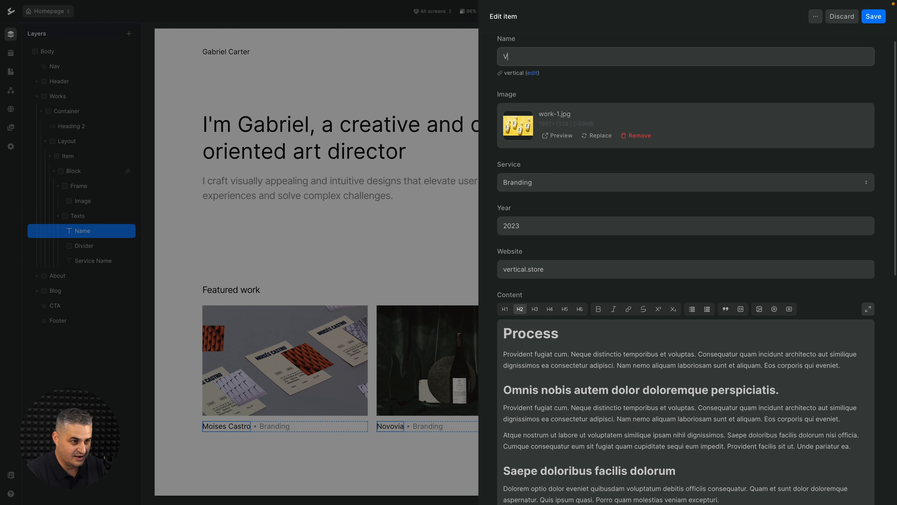
pyautogui.write('ertical')
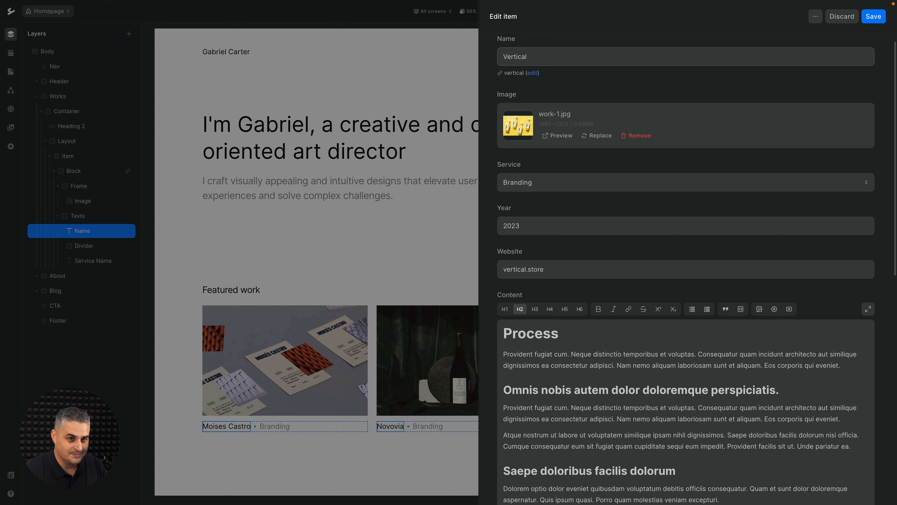
pyautogui.click(874, 16)
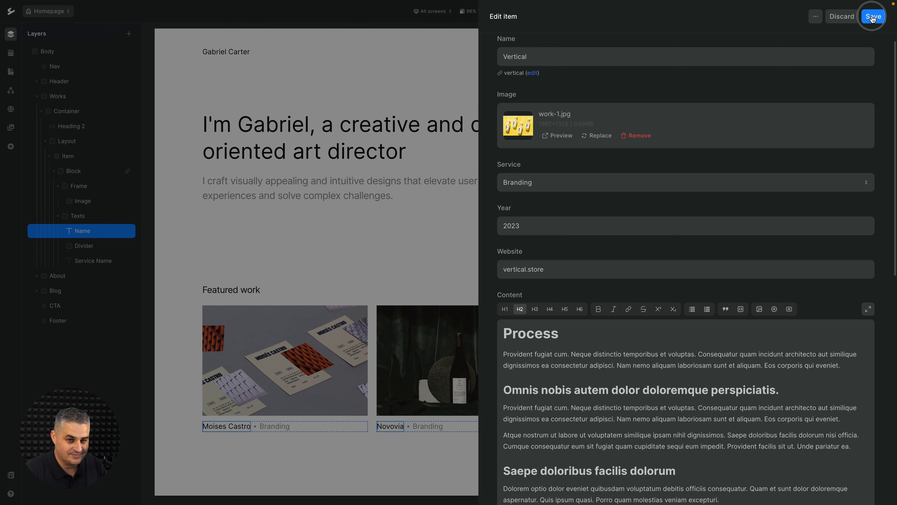
pyautogui.click(873, 16)
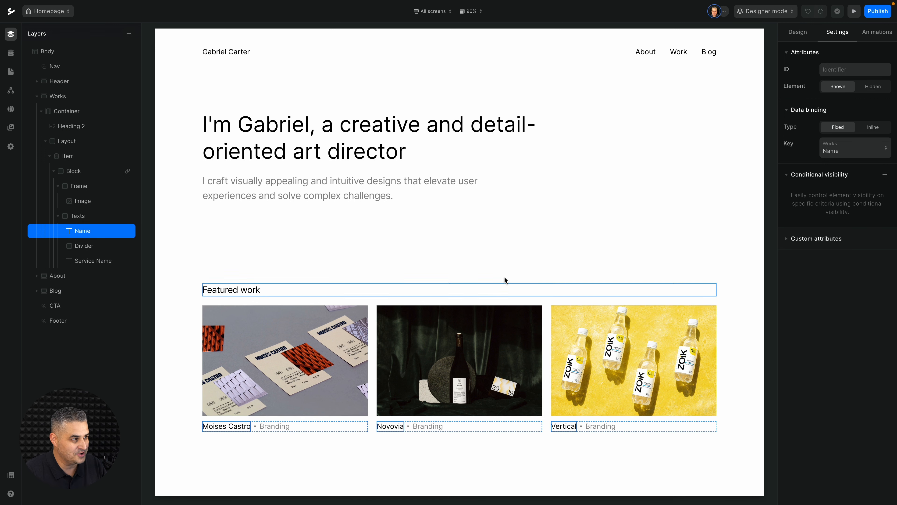
# Open the Works collection to verify the first item reads Vertical again
pyautogui.click(11, 52)
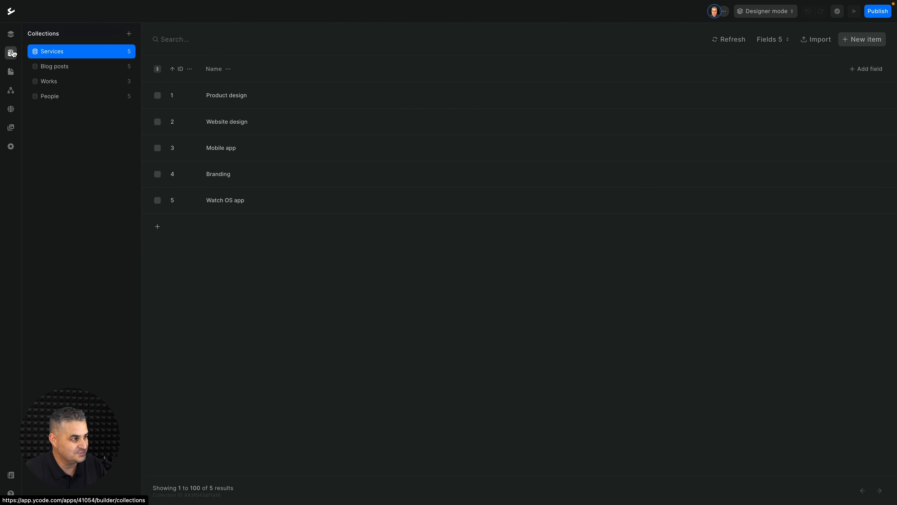
pyautogui.click(48, 81)
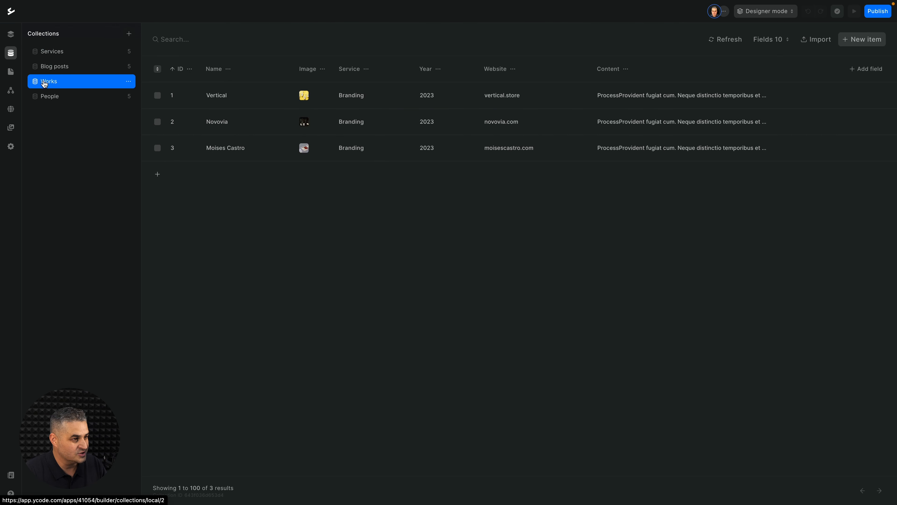
pyautogui.moveTo(216, 95)
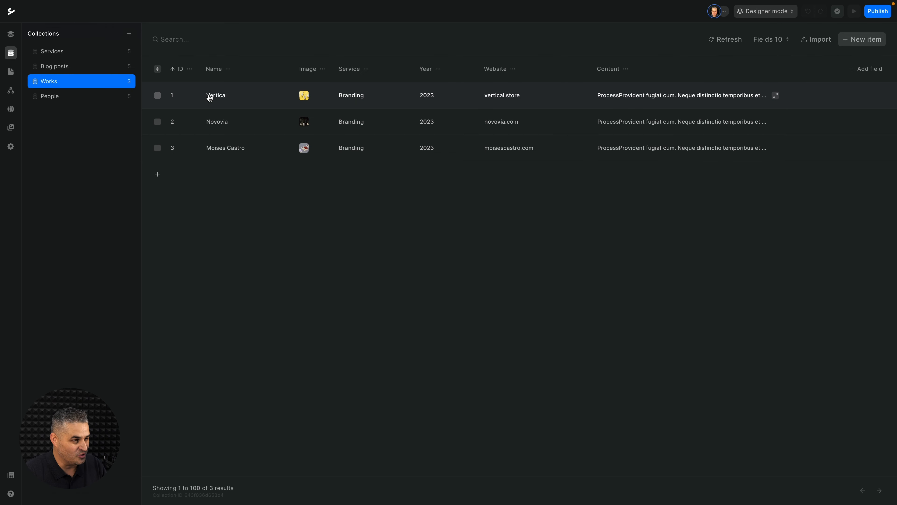